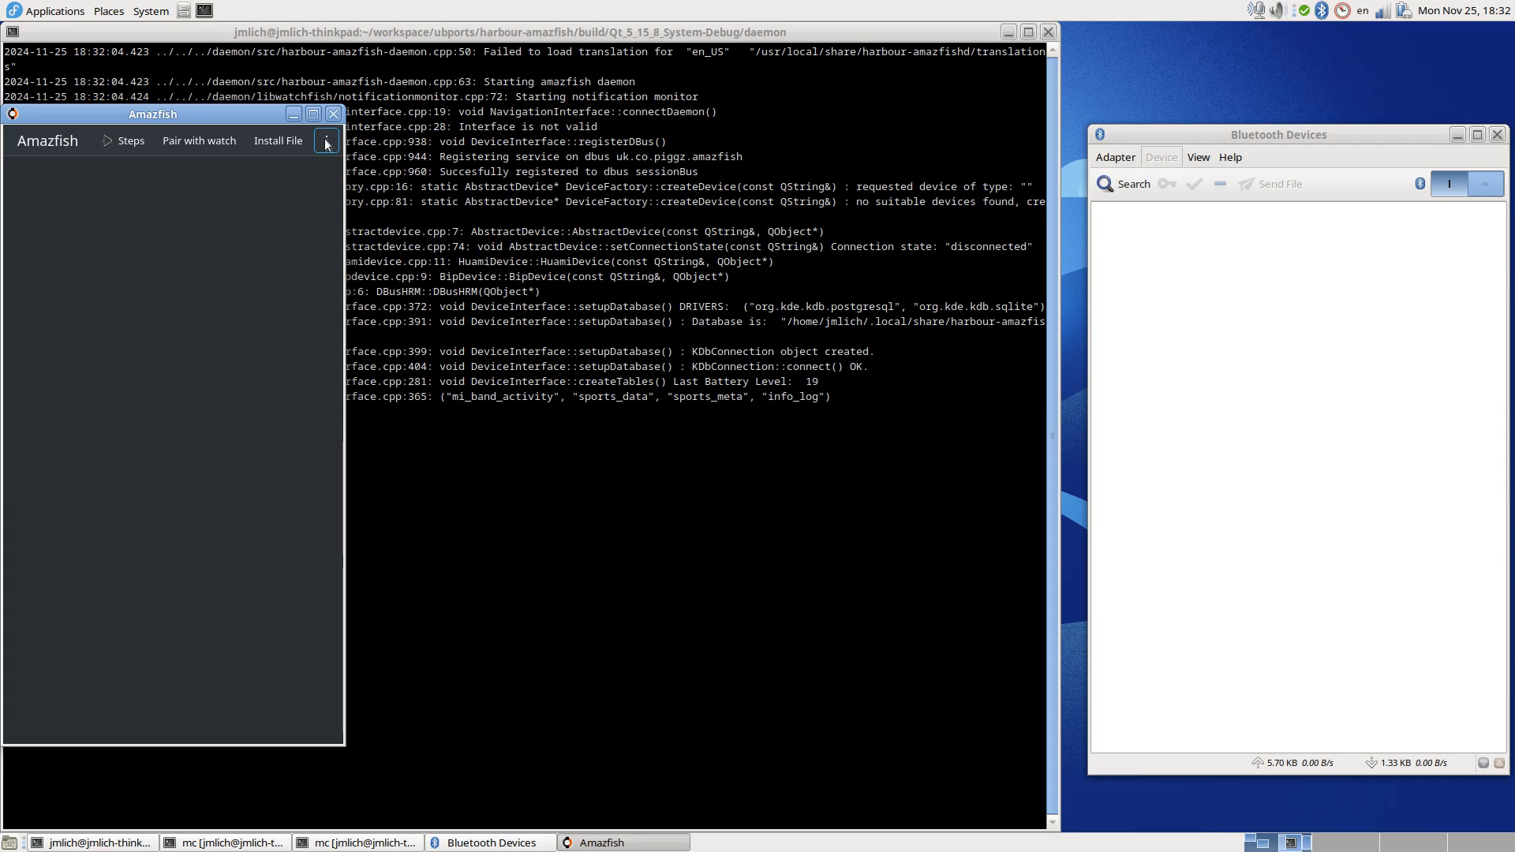
- Choose the Bluetooth adapter in Amazfish's Application Settings BT Adapter dropdown
click(325, 141)
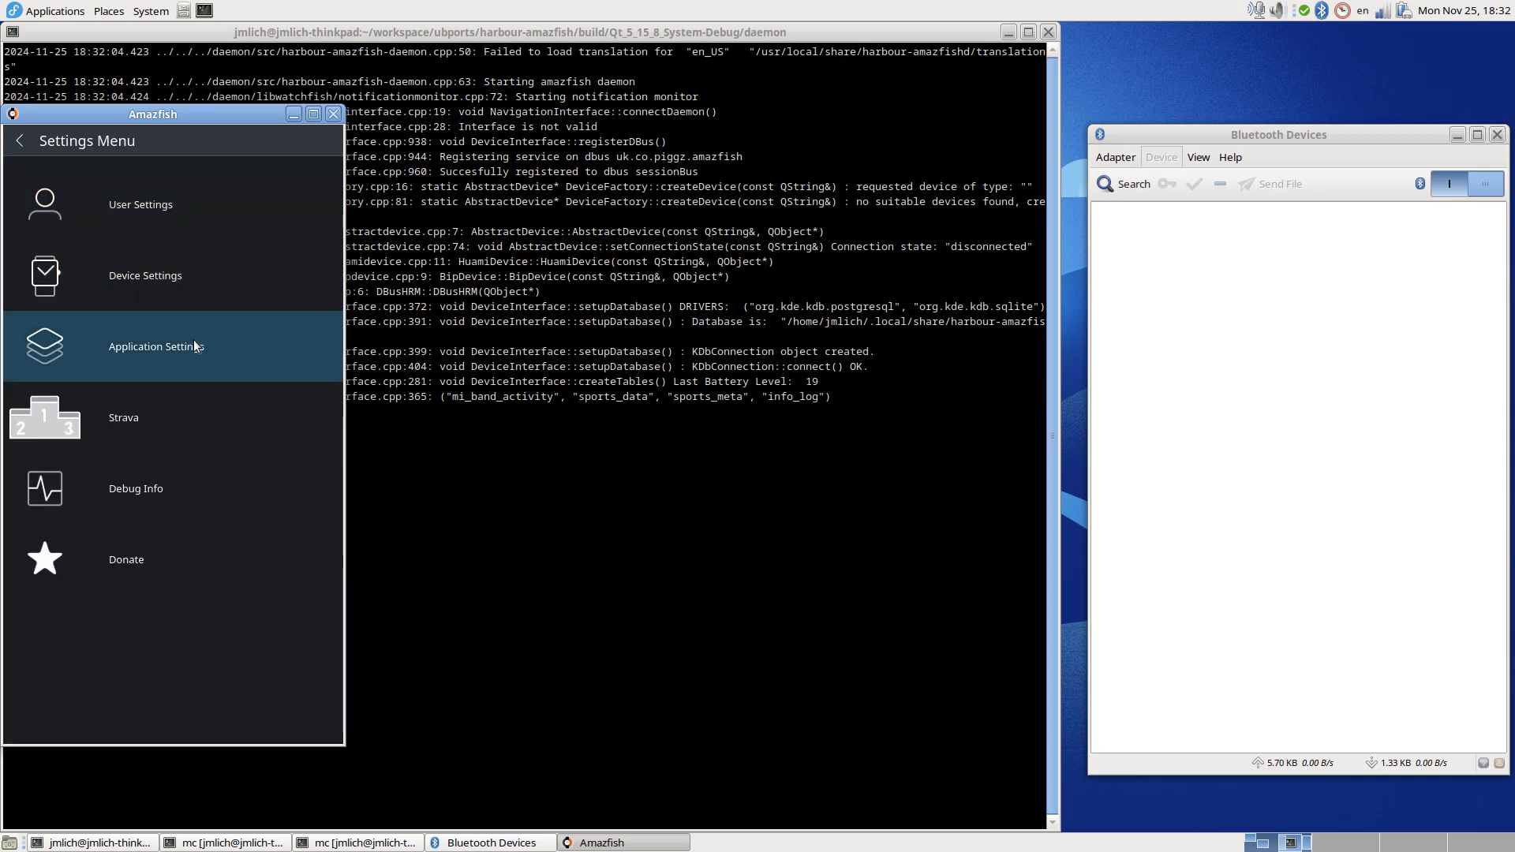
click(157, 346)
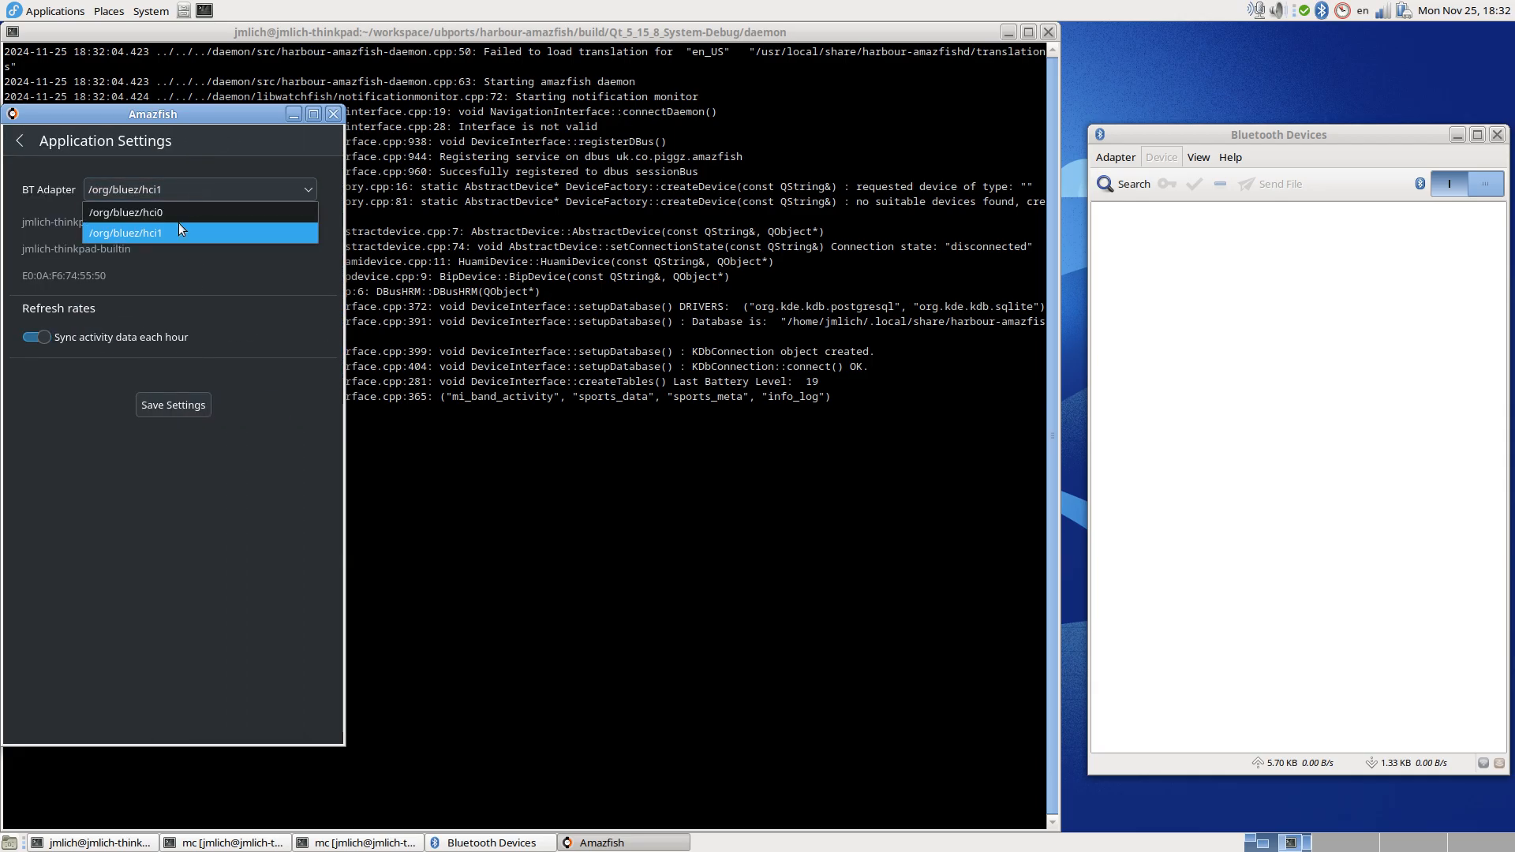
click(126, 232)
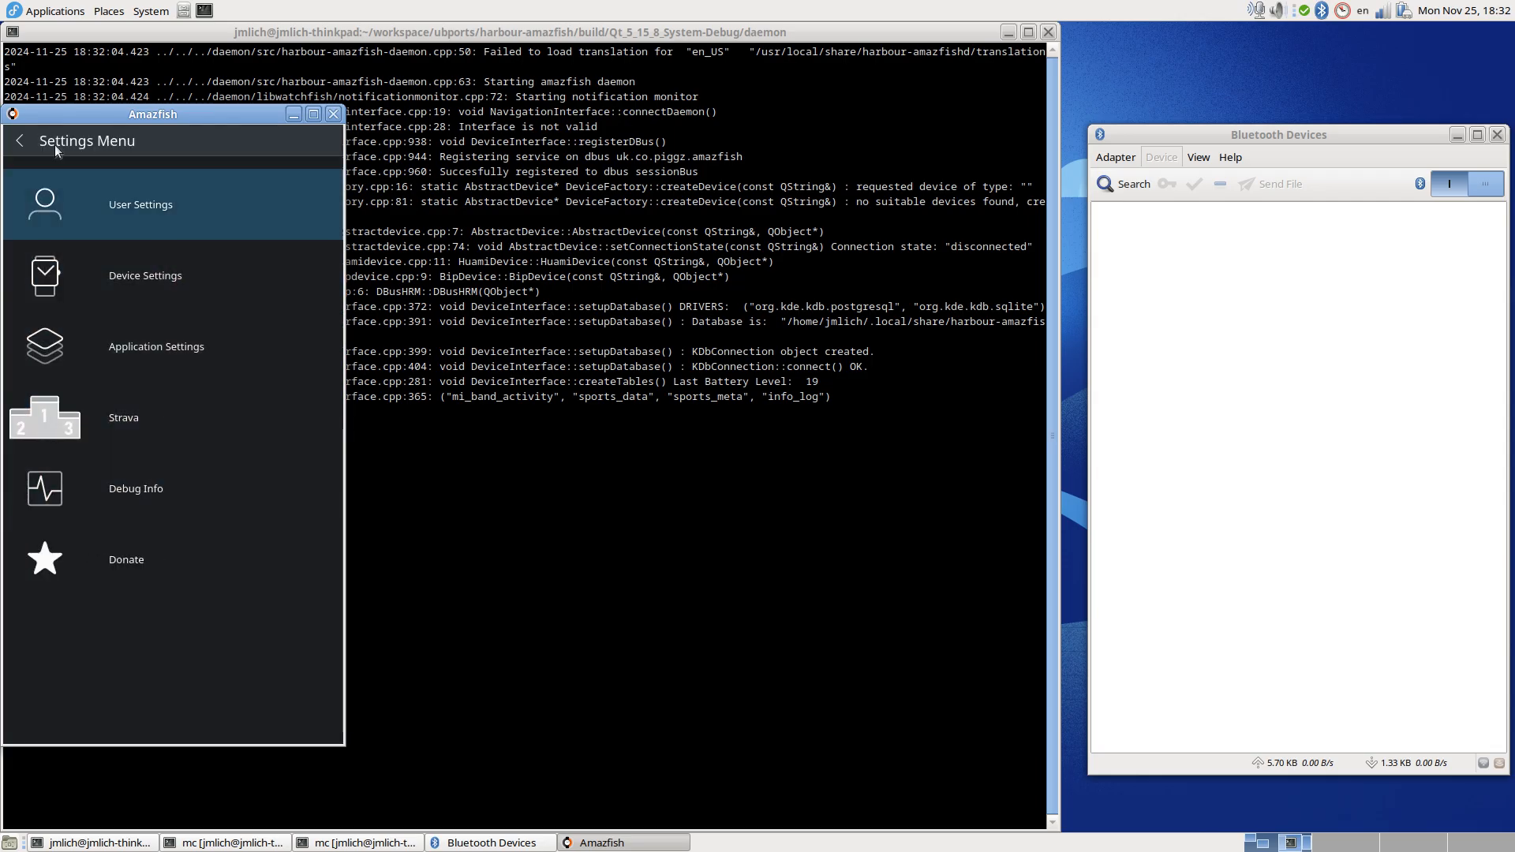
- Pair with the watch 'bass' from the scan results and confirm the Bluetooth authentication code
click(18, 141)
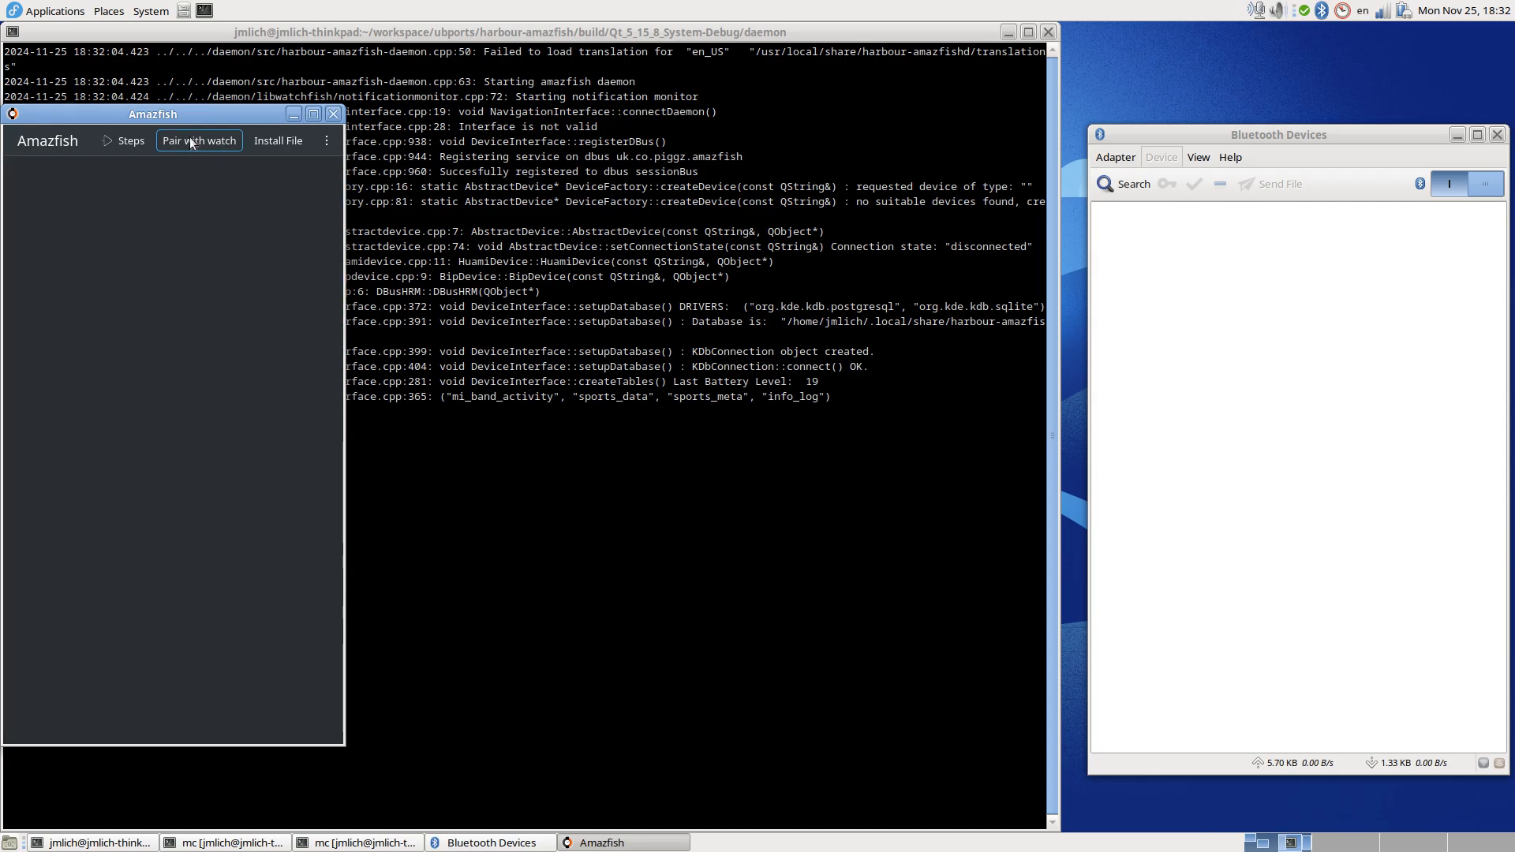
click(199, 140)
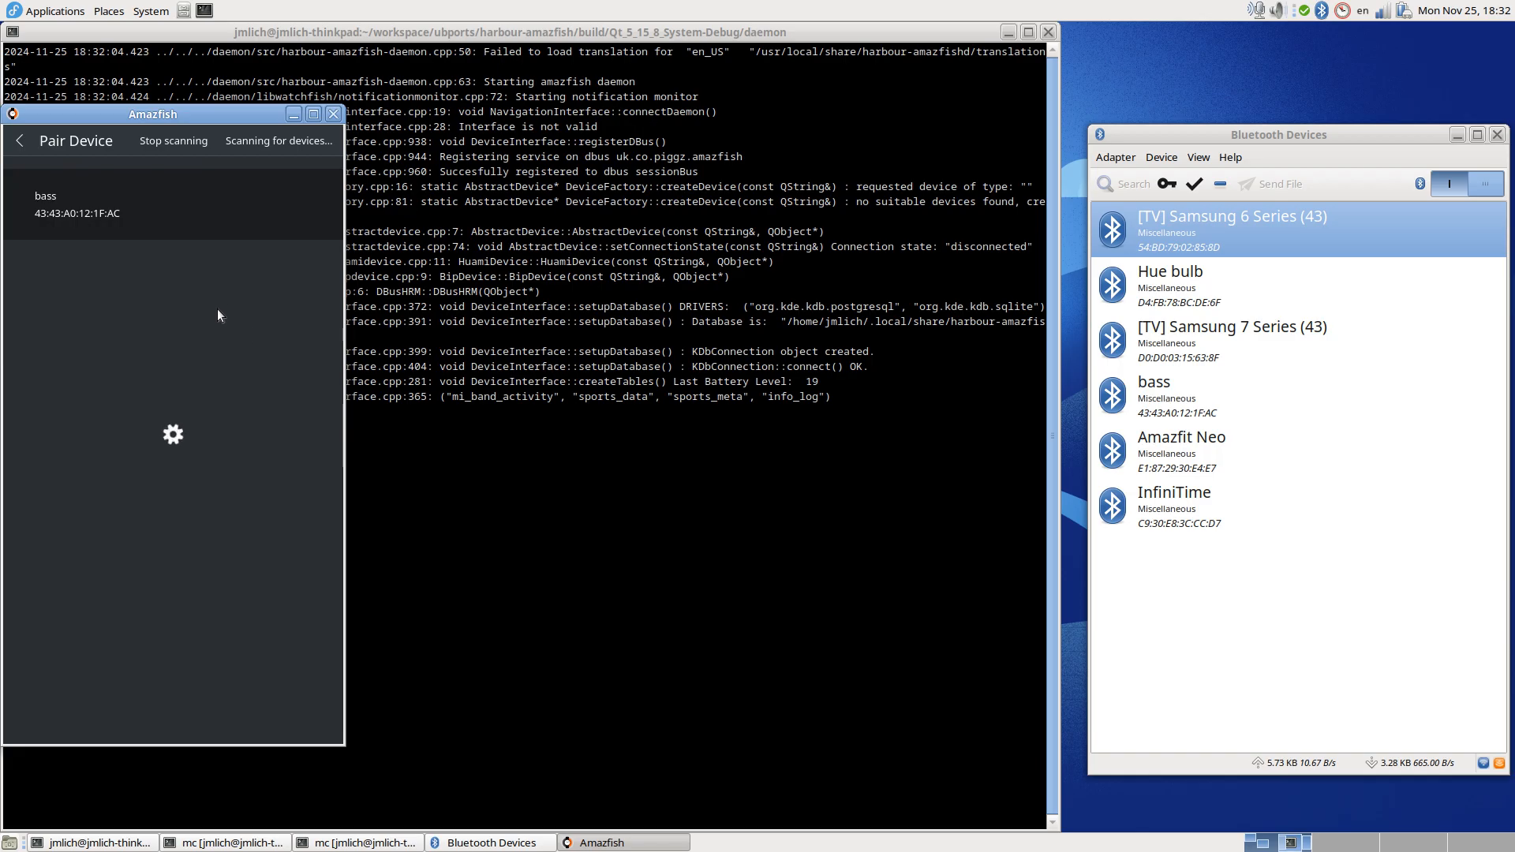
click(46, 204)
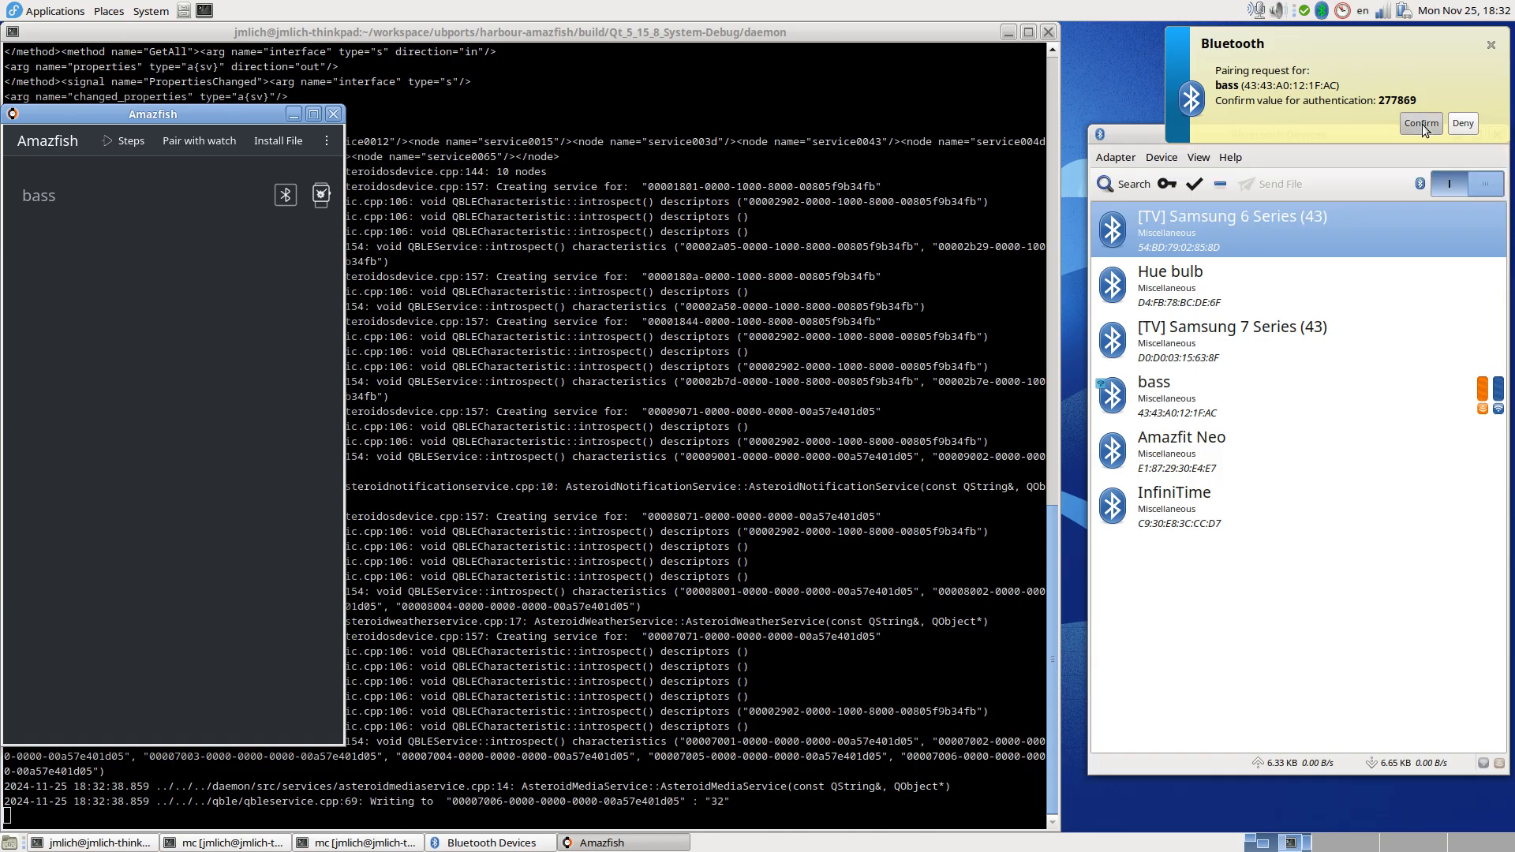
click(1420, 123)
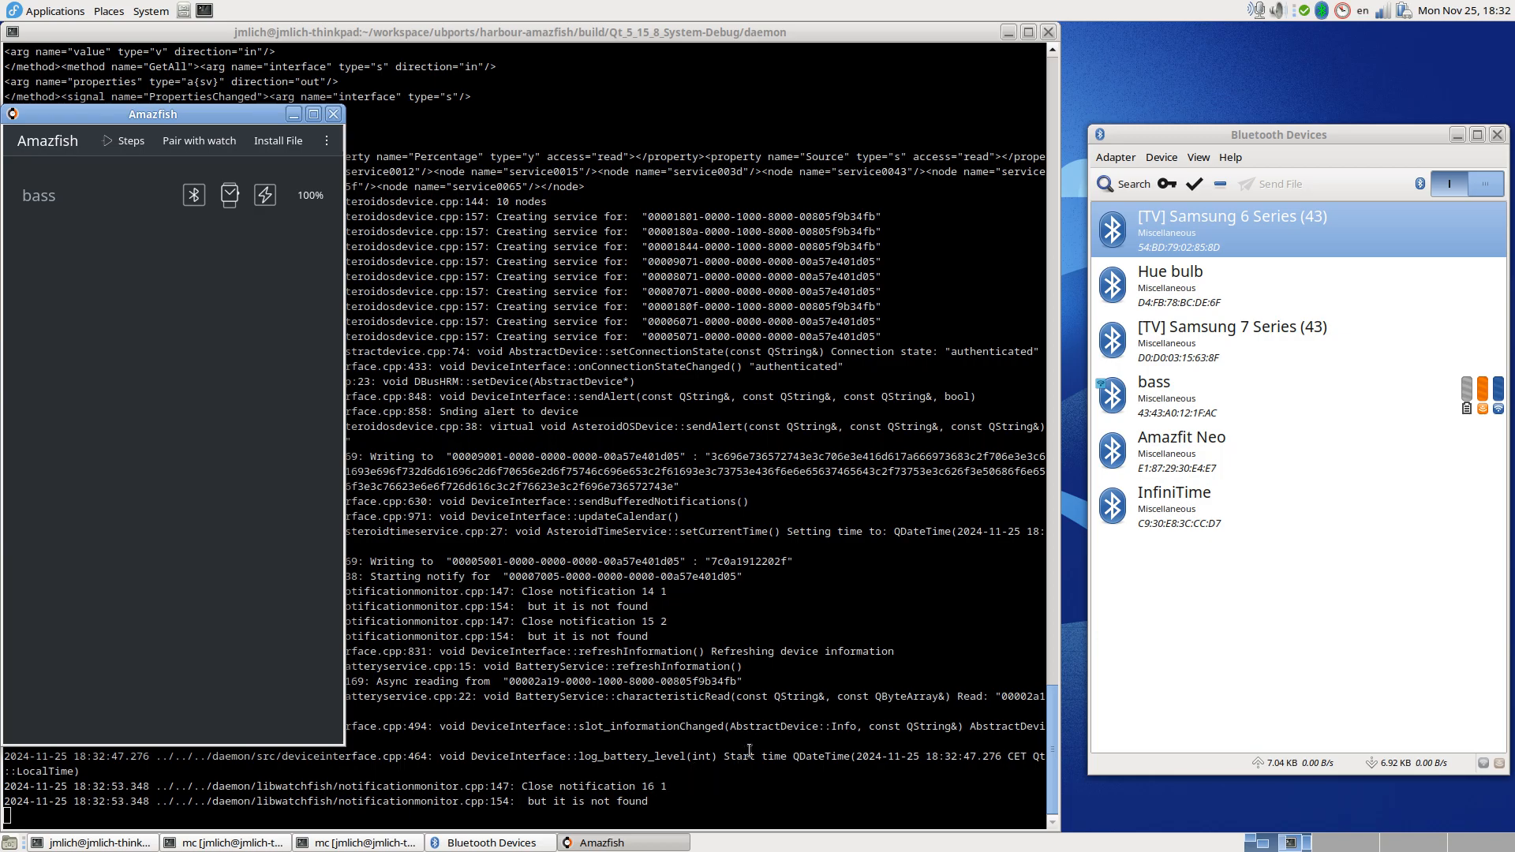
mouse_move(325, 141)
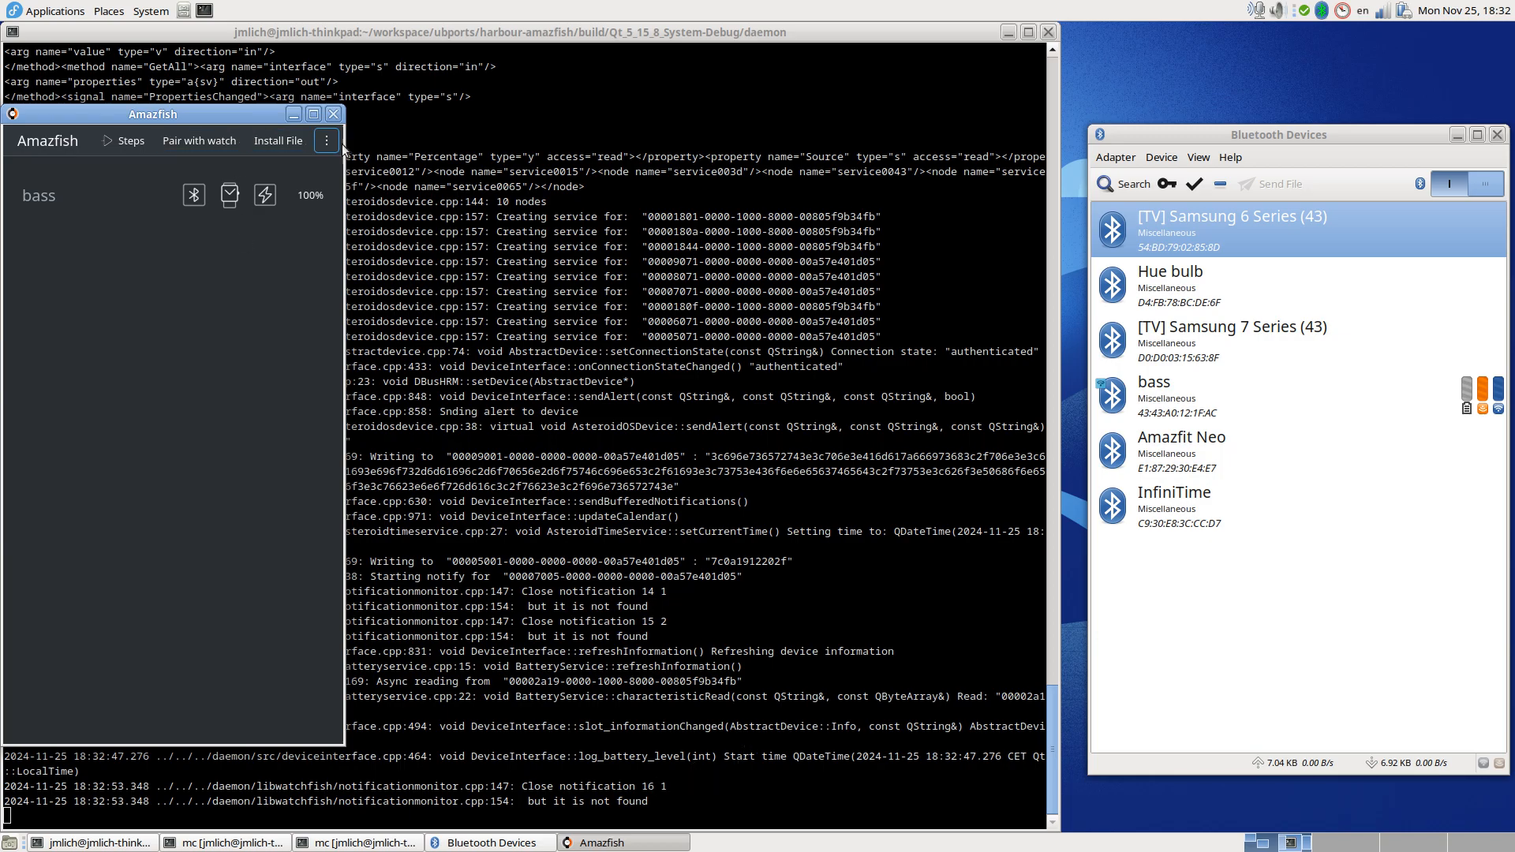
- Send the test notification 'Hello from Sailfish OS' to bass from Debug Info and return to the main page
click(325, 141)
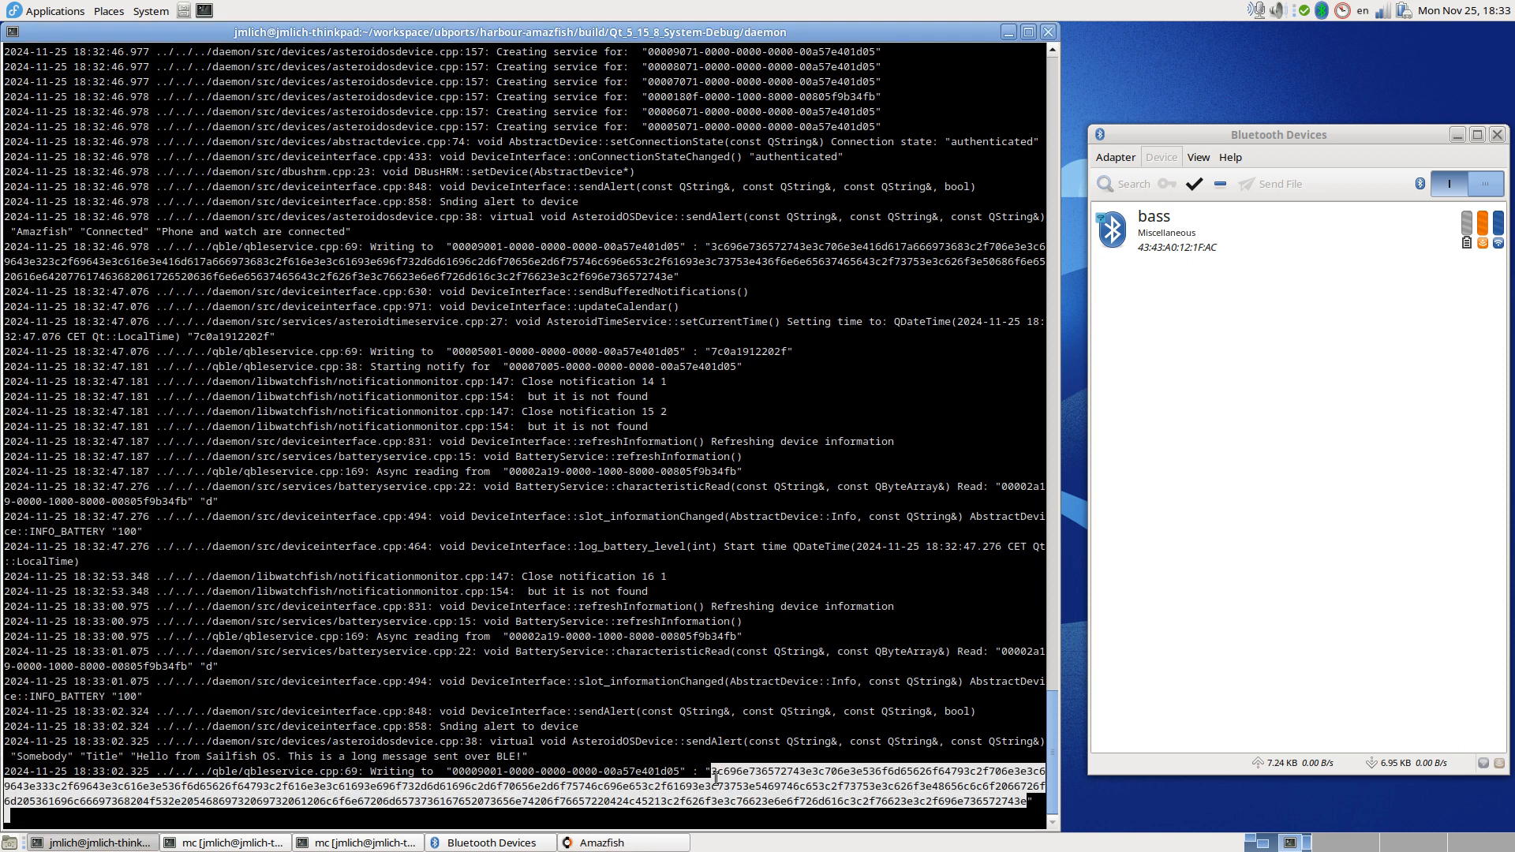
click(592, 841)
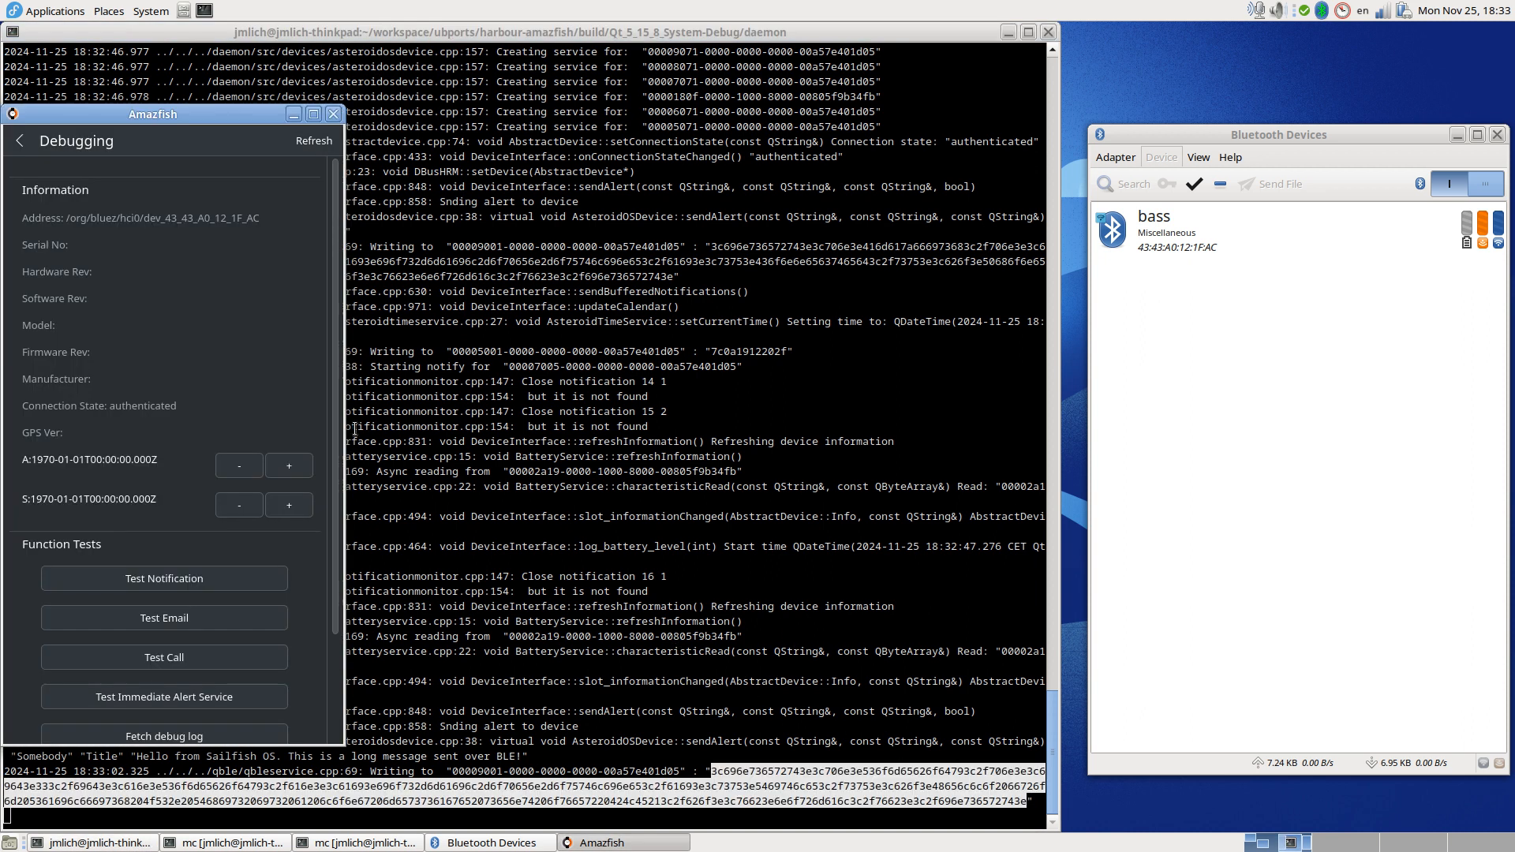
click(17, 141)
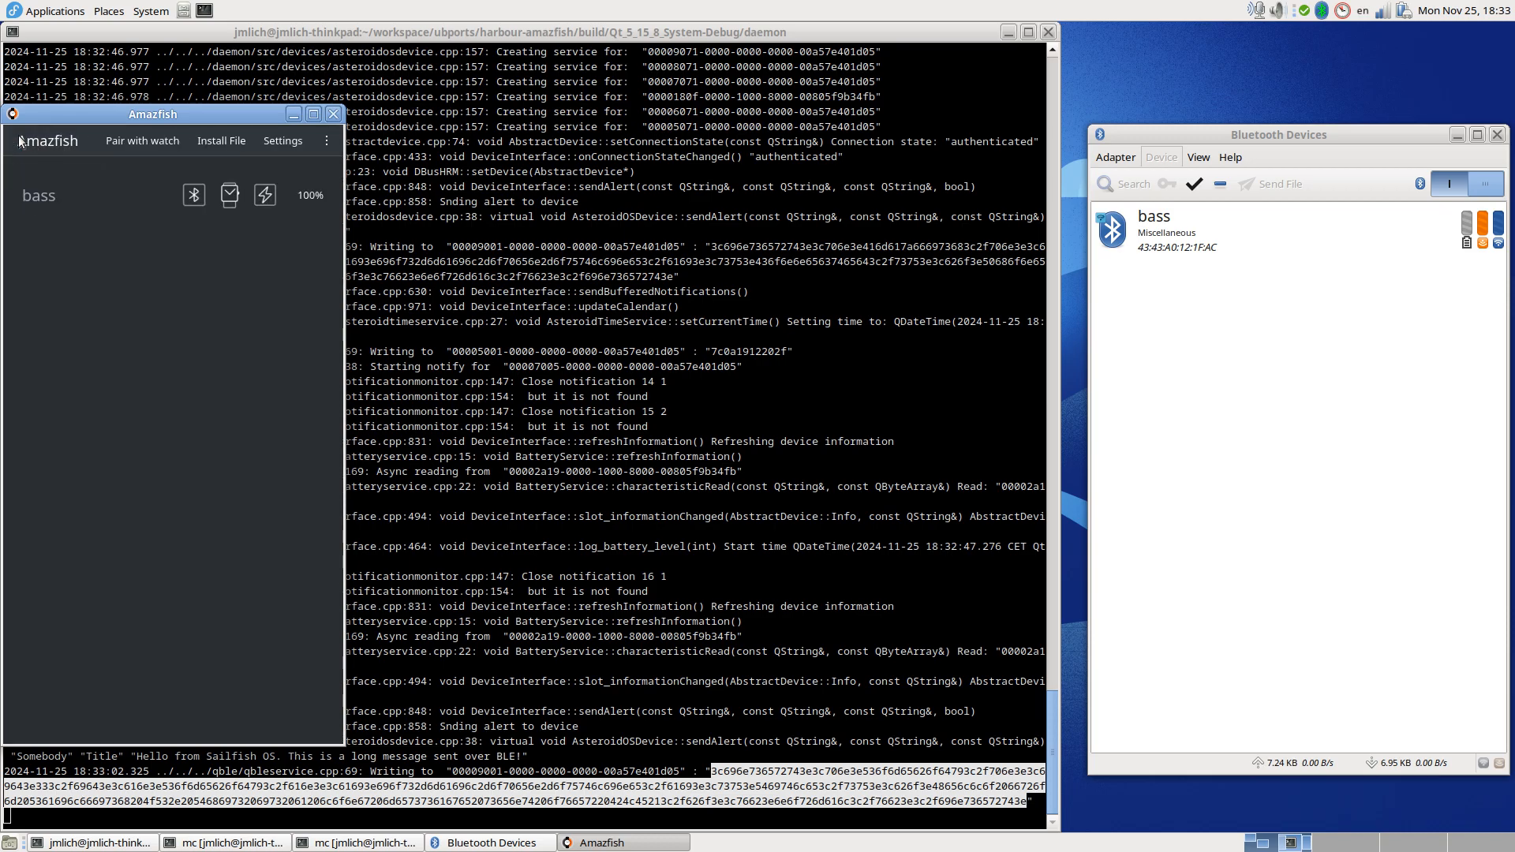
- Unpair bass and select InfiniTime as the device type for a new pairing scan
click(140, 141)
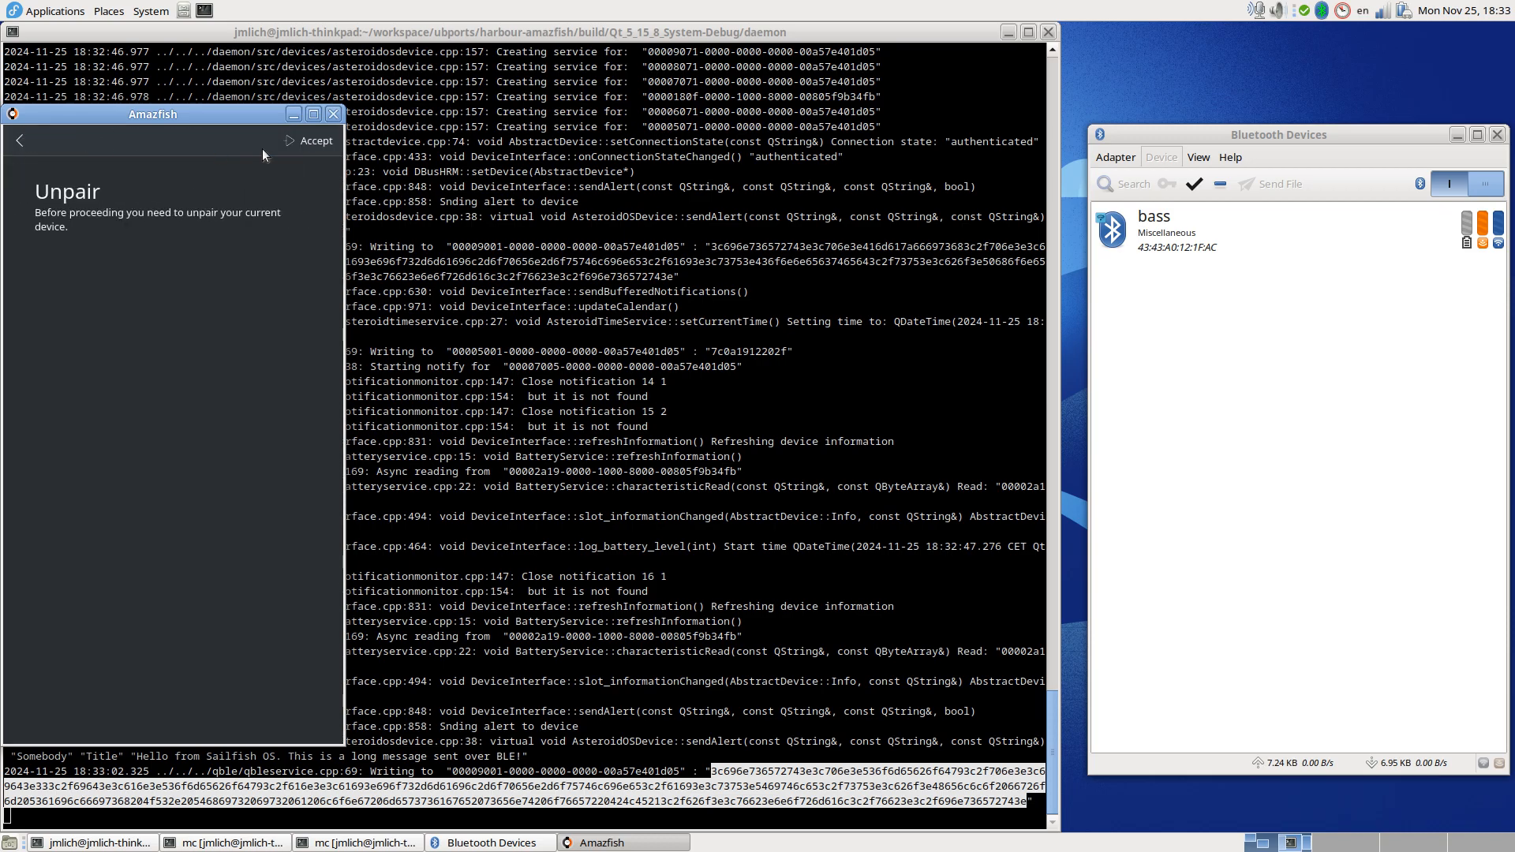
click(315, 141)
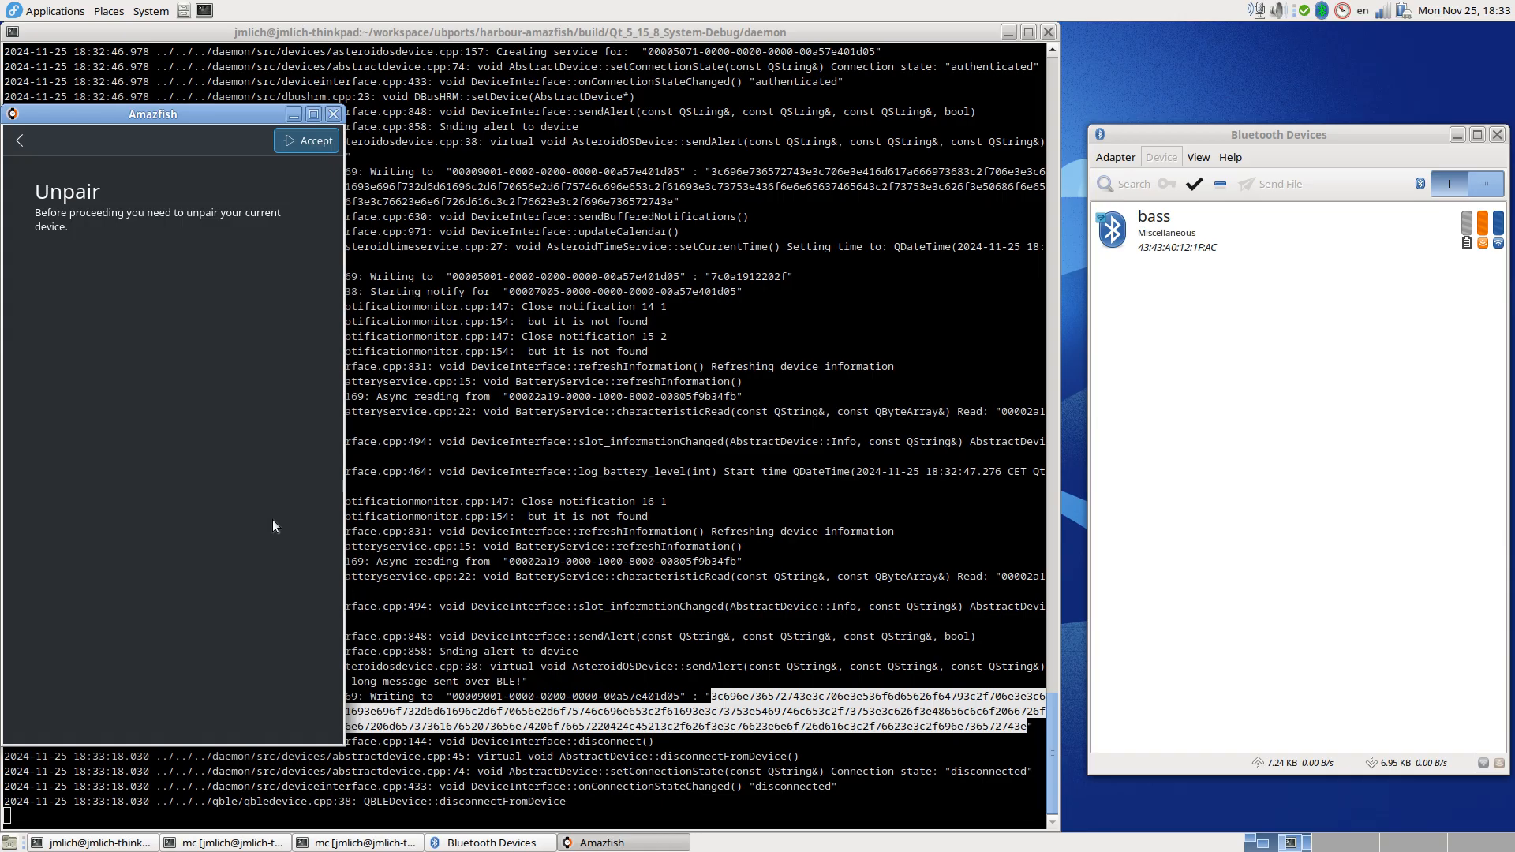
click(307, 140)
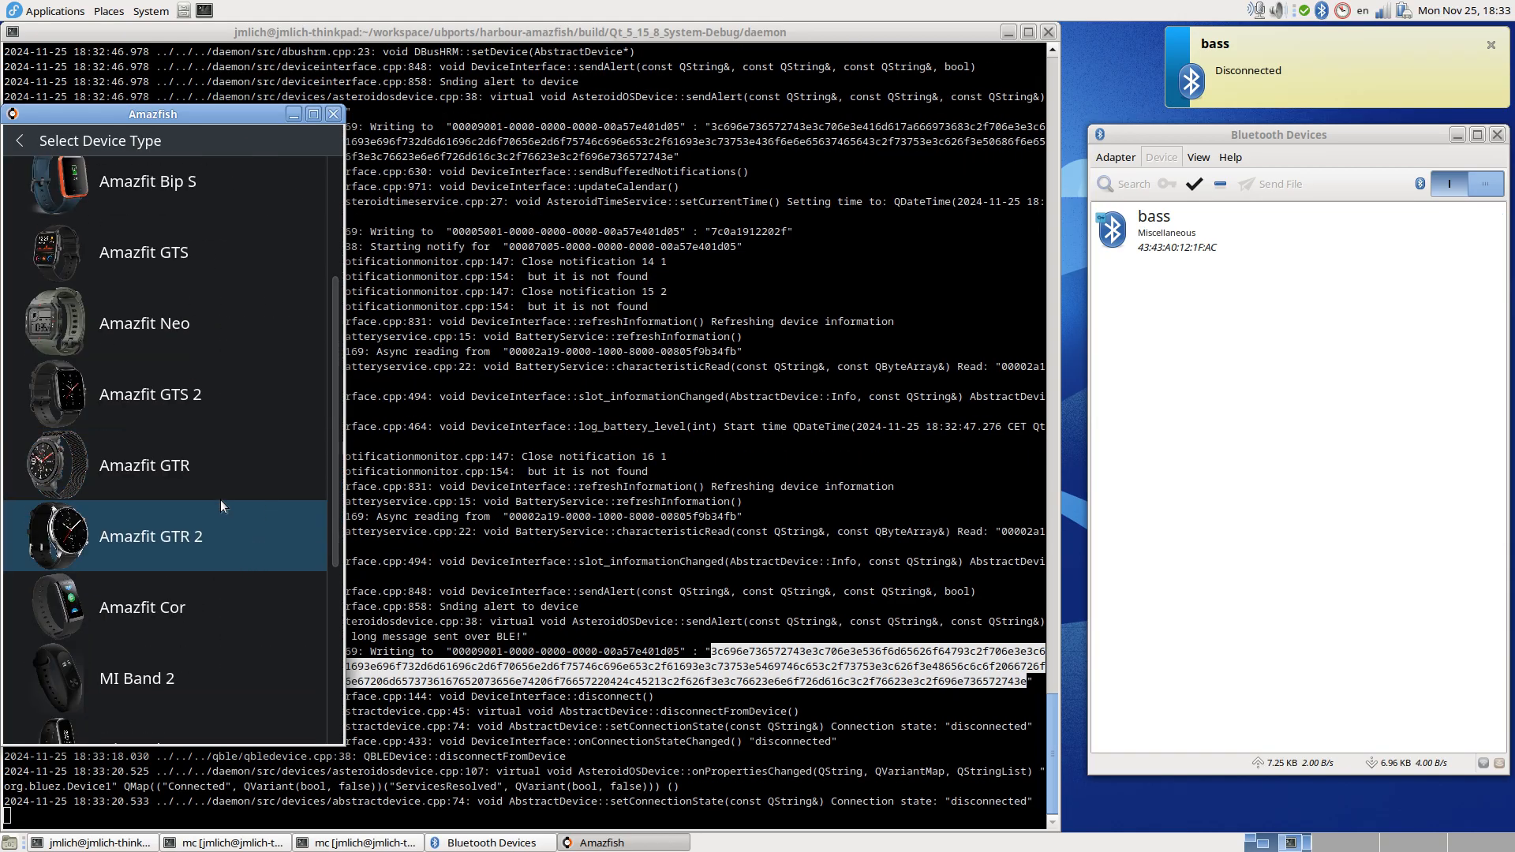
scroll(down, 3)
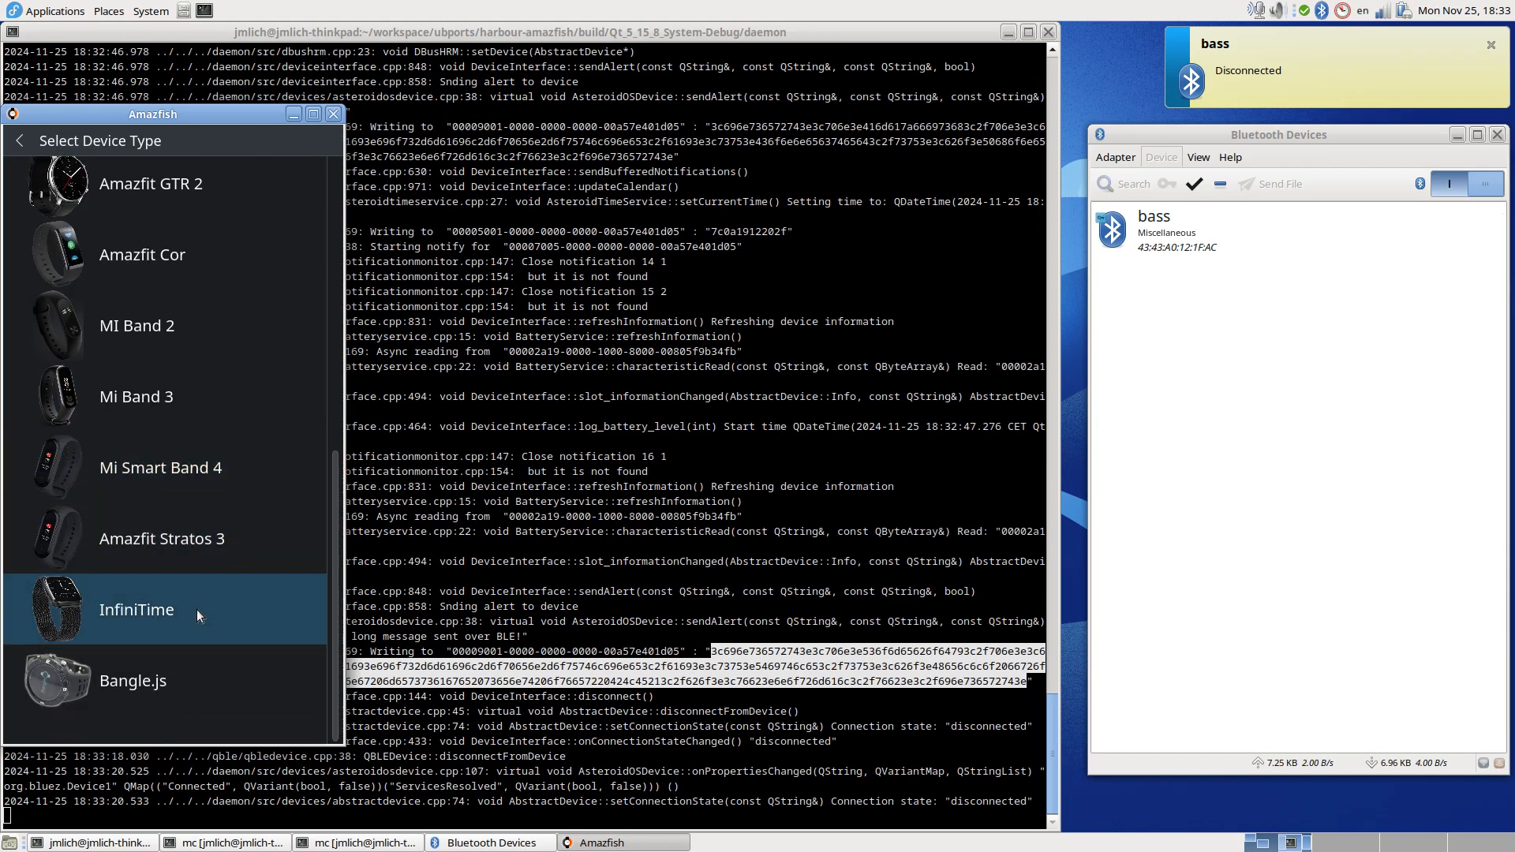
click(136, 609)
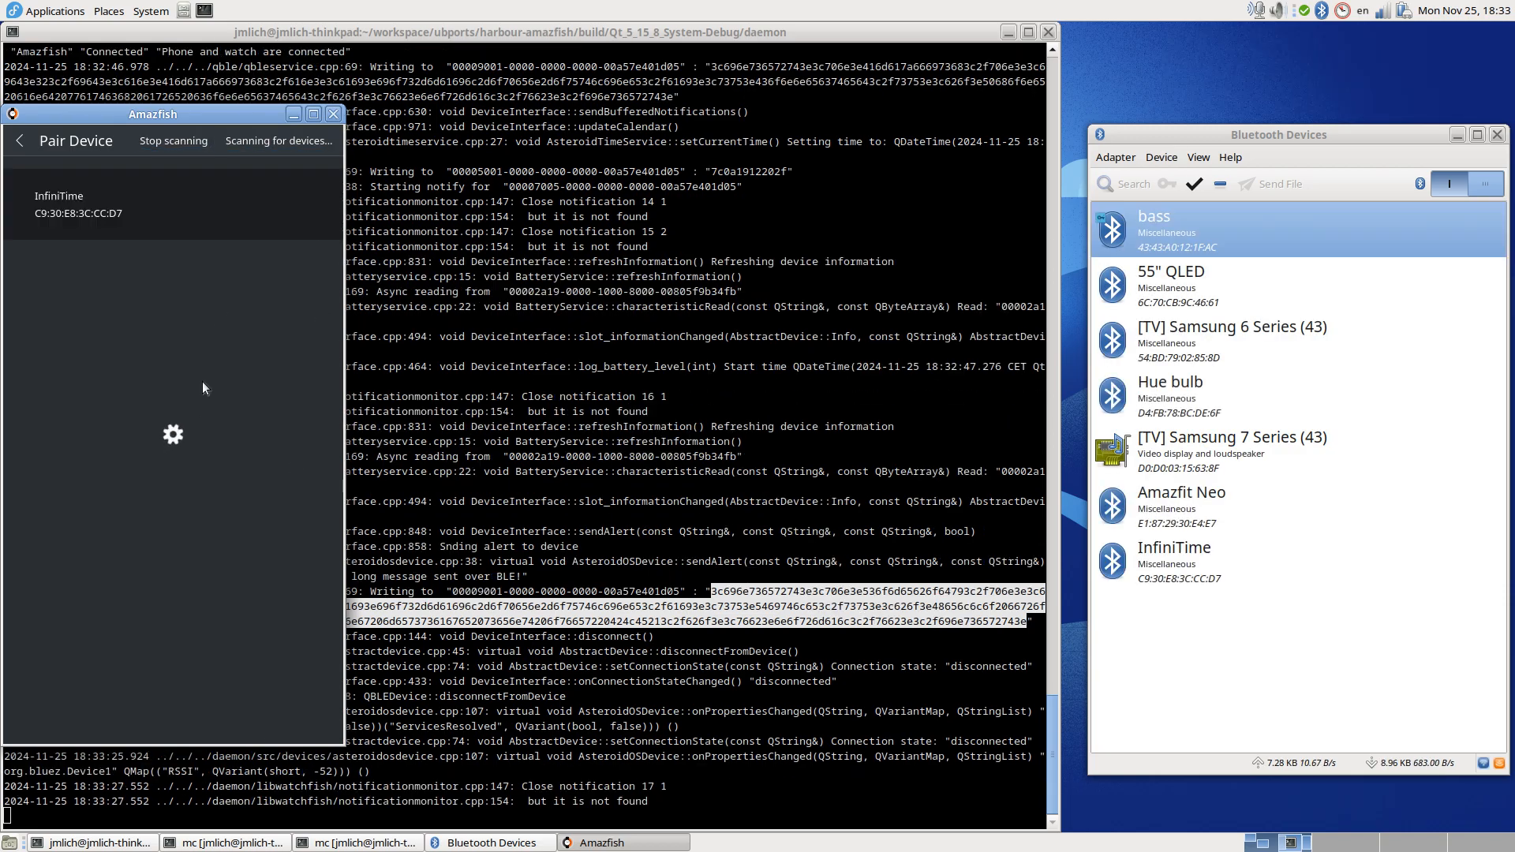
click(115, 203)
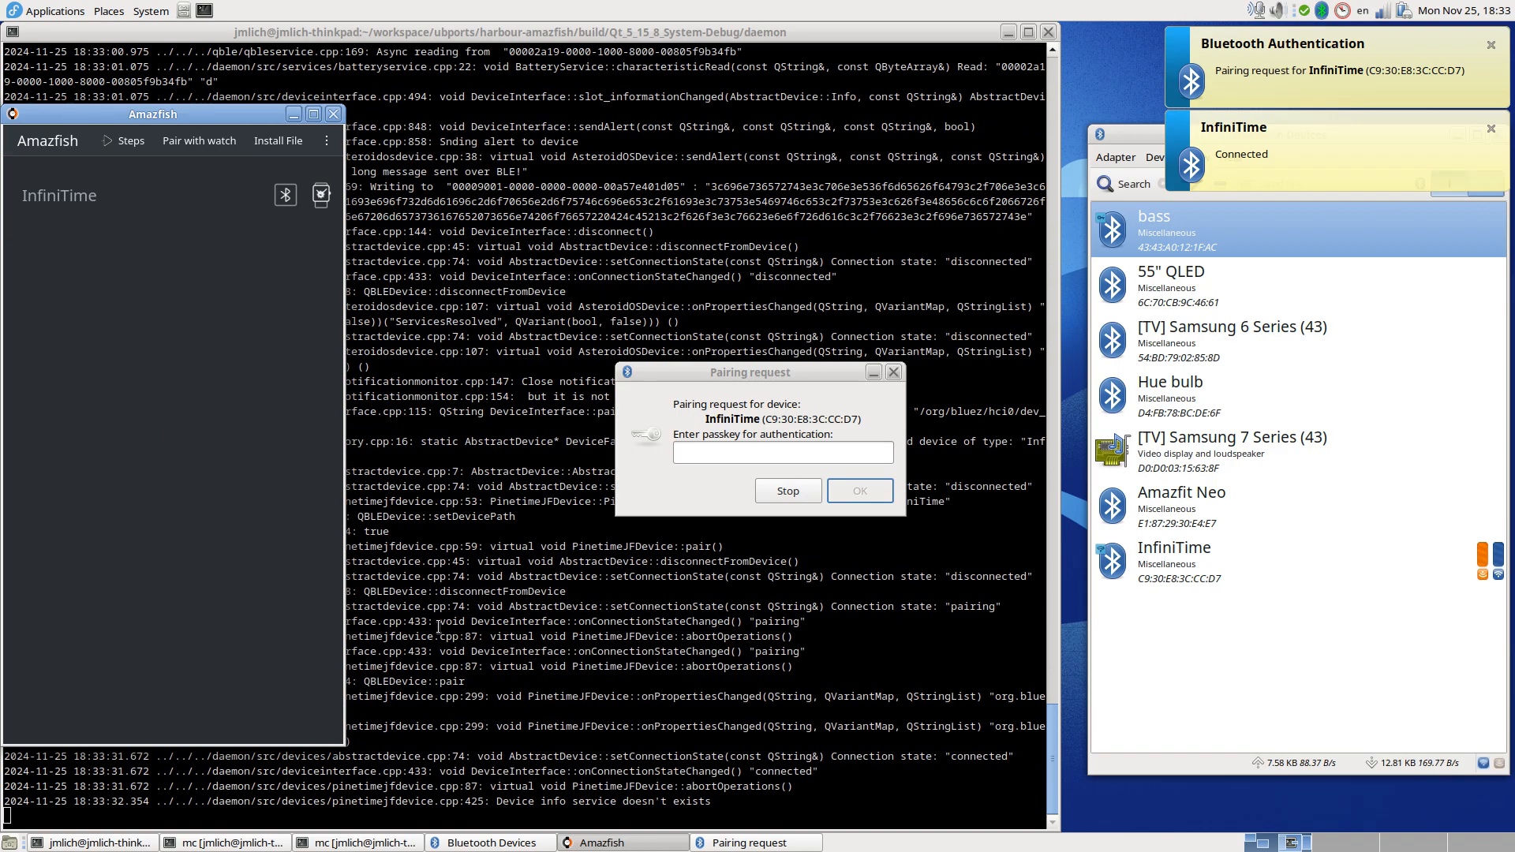
click(783, 451)
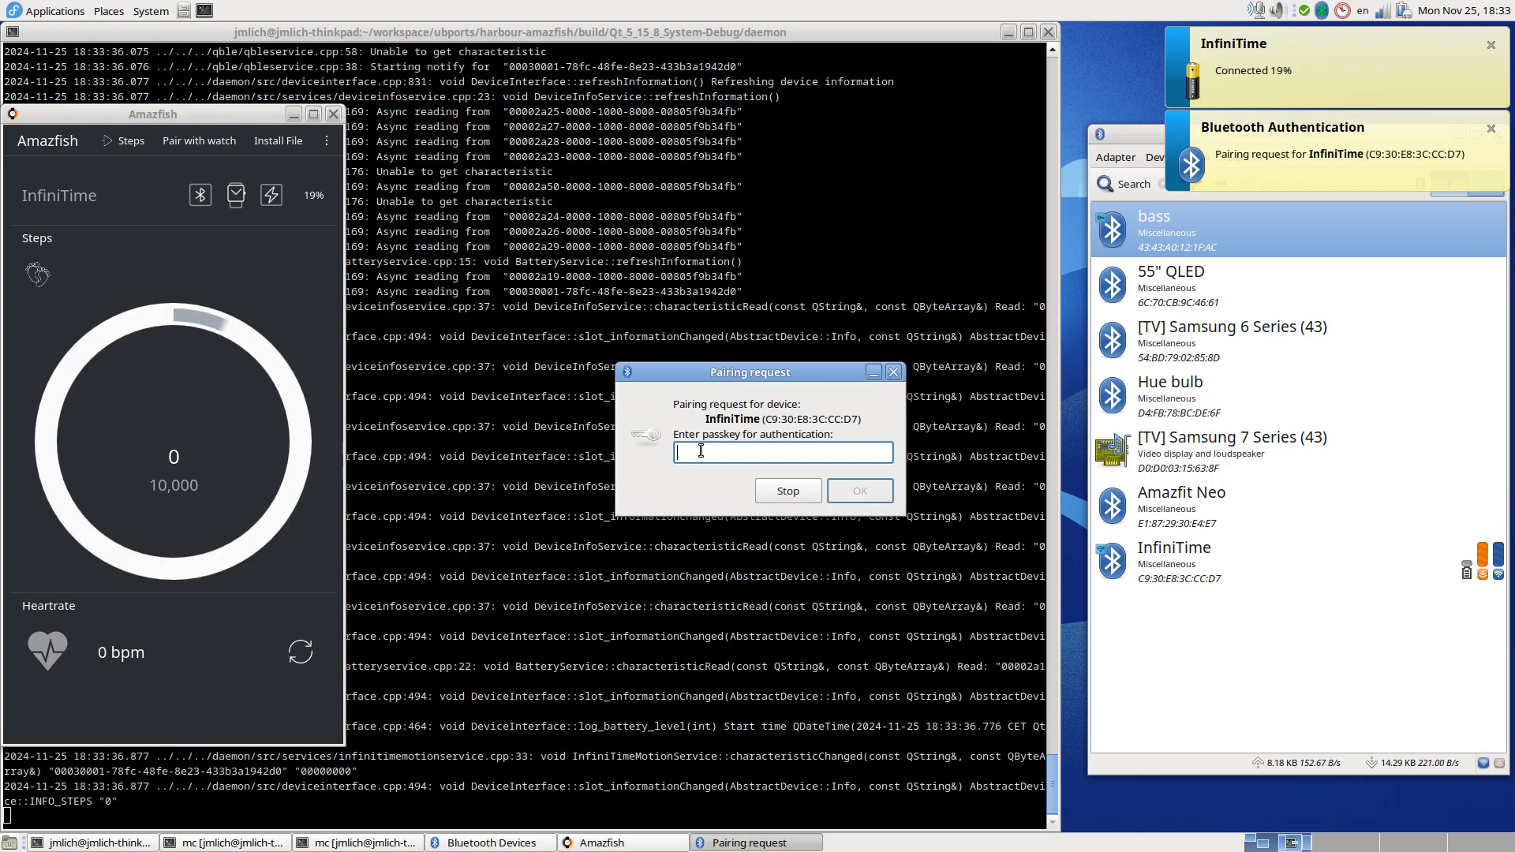
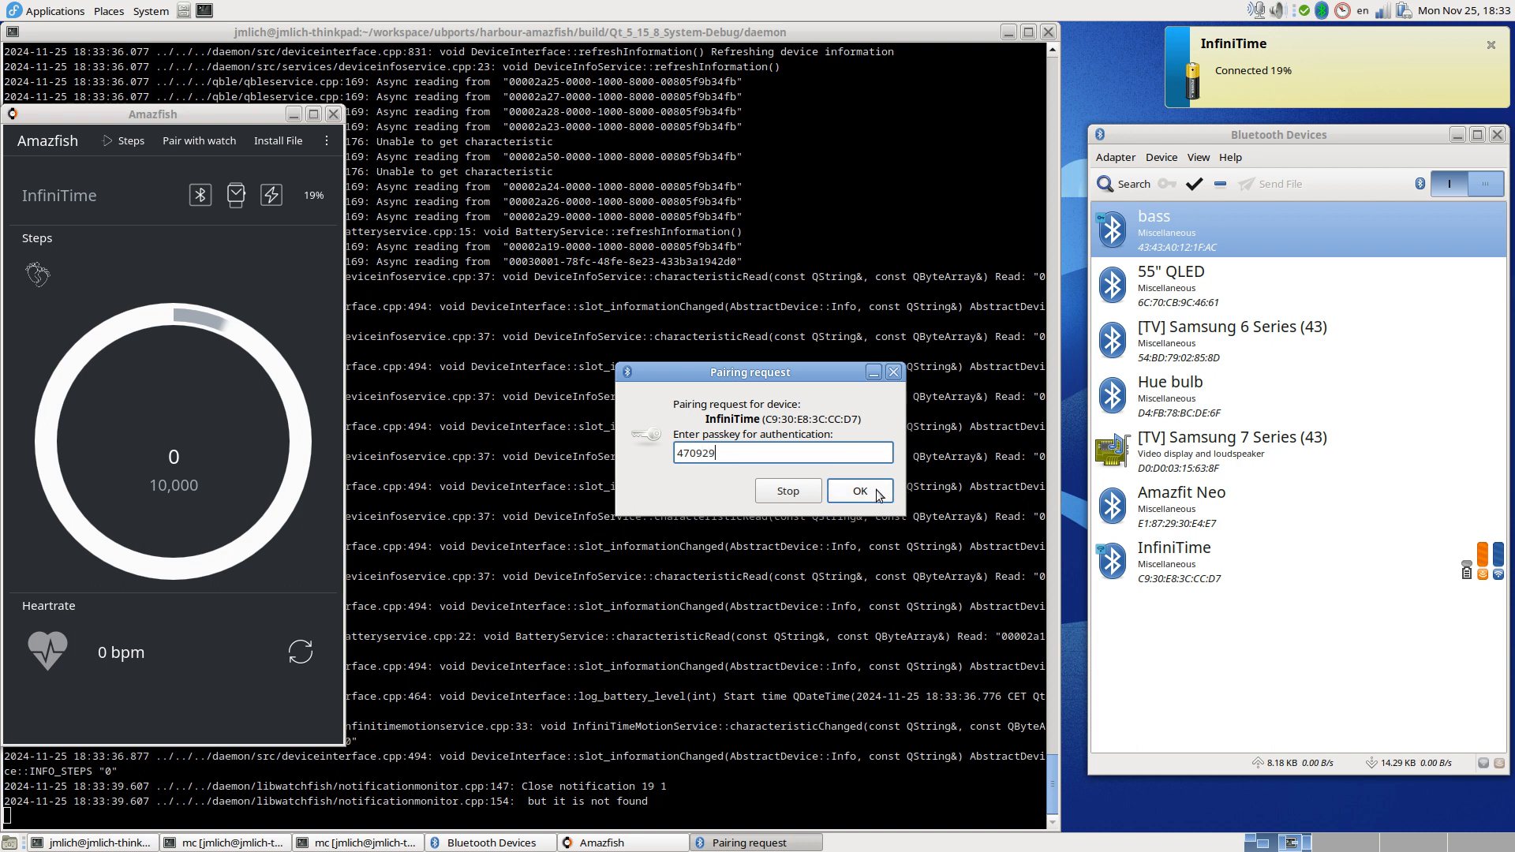
click(859, 491)
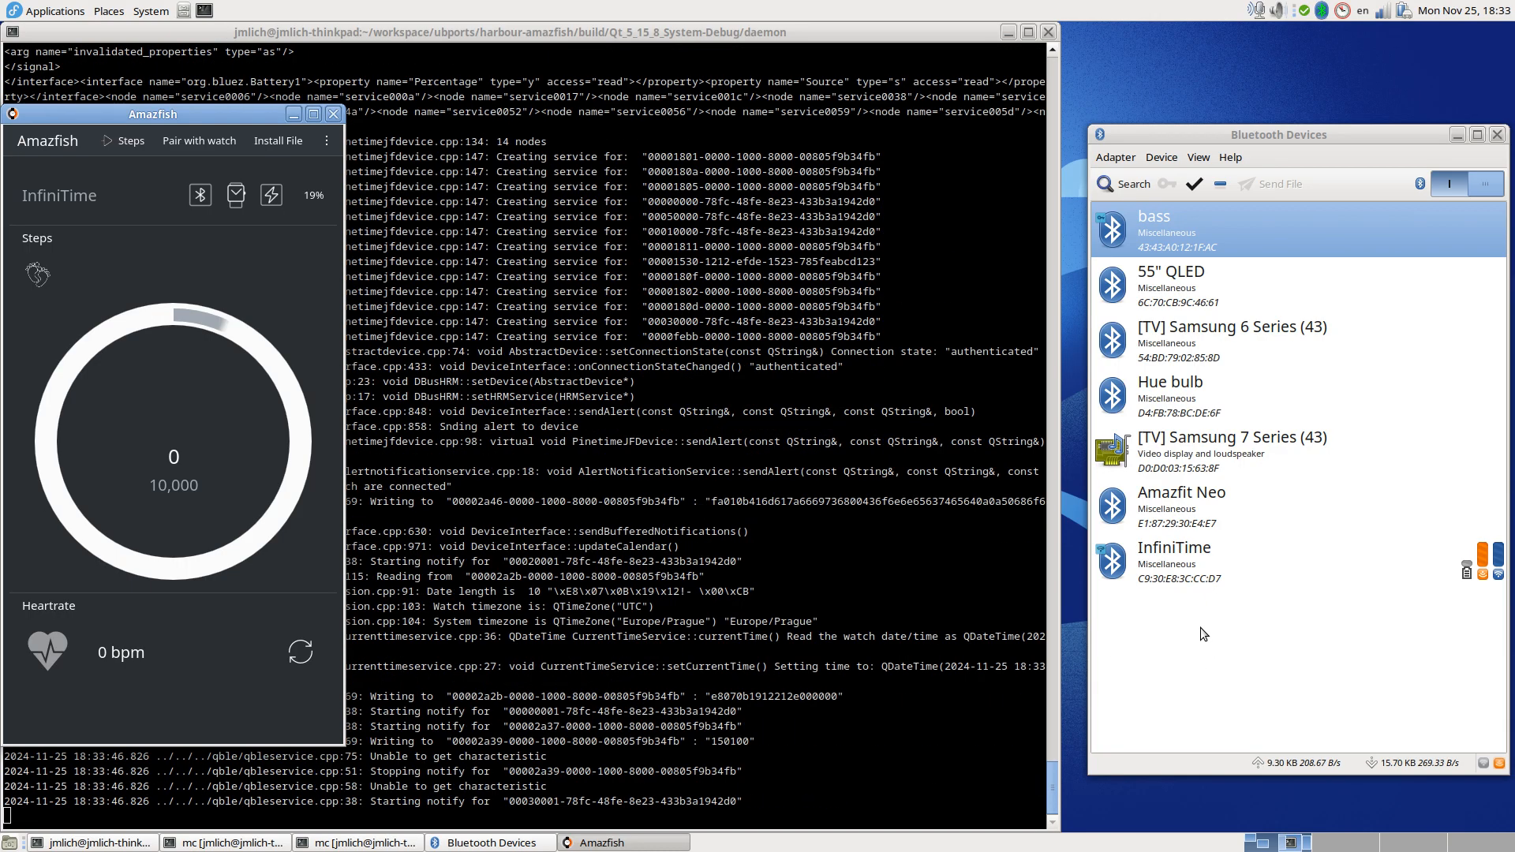
mouse_move(1130, 630)
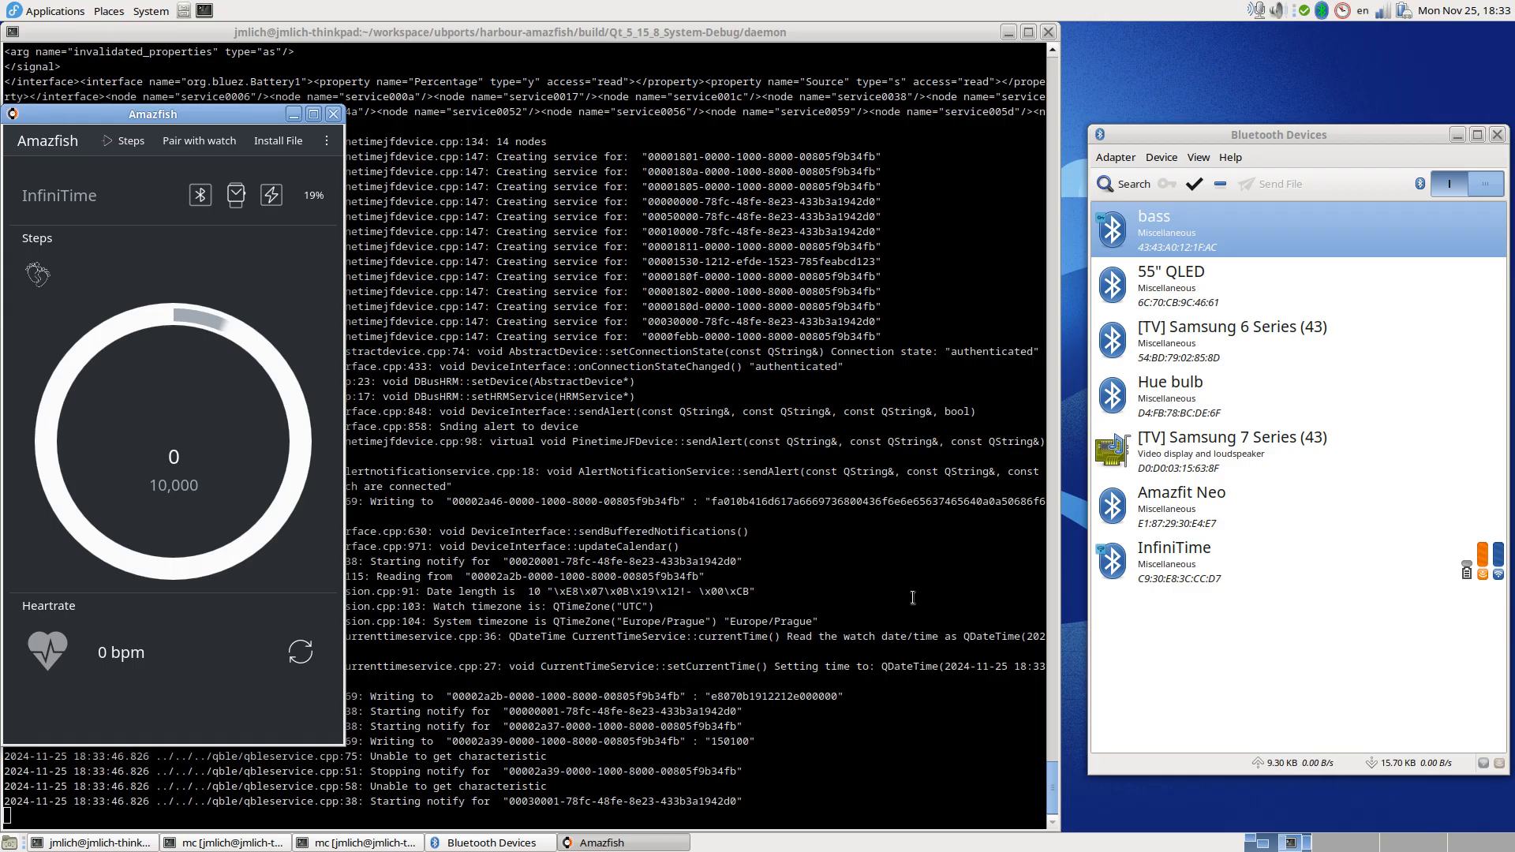
- Remove the bass device from Blueman's known Bluetooth devices list
click(1181, 505)
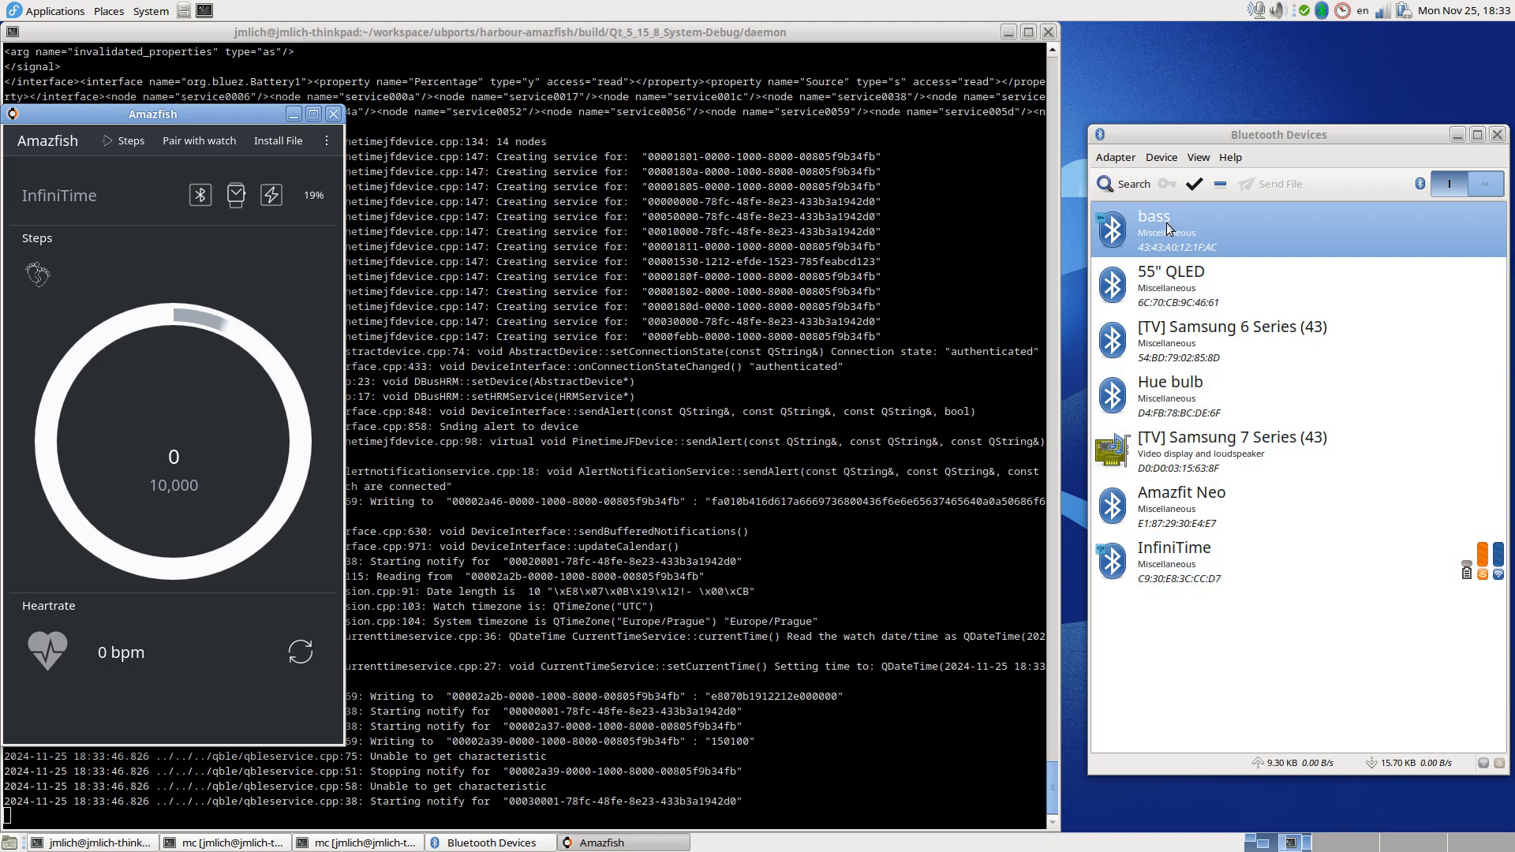
right_click(1166, 229)
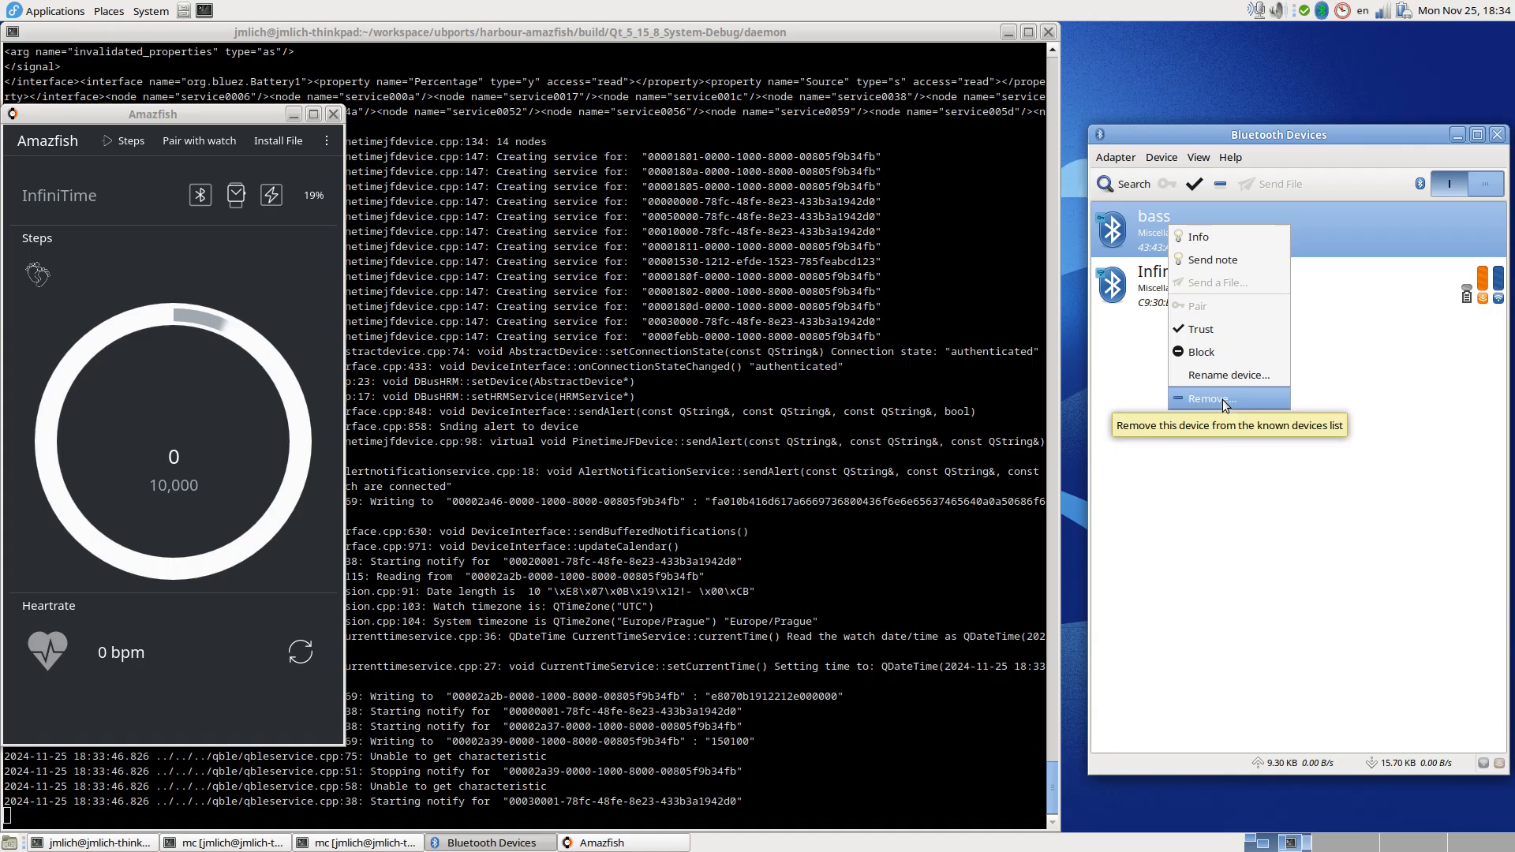
click(1210, 398)
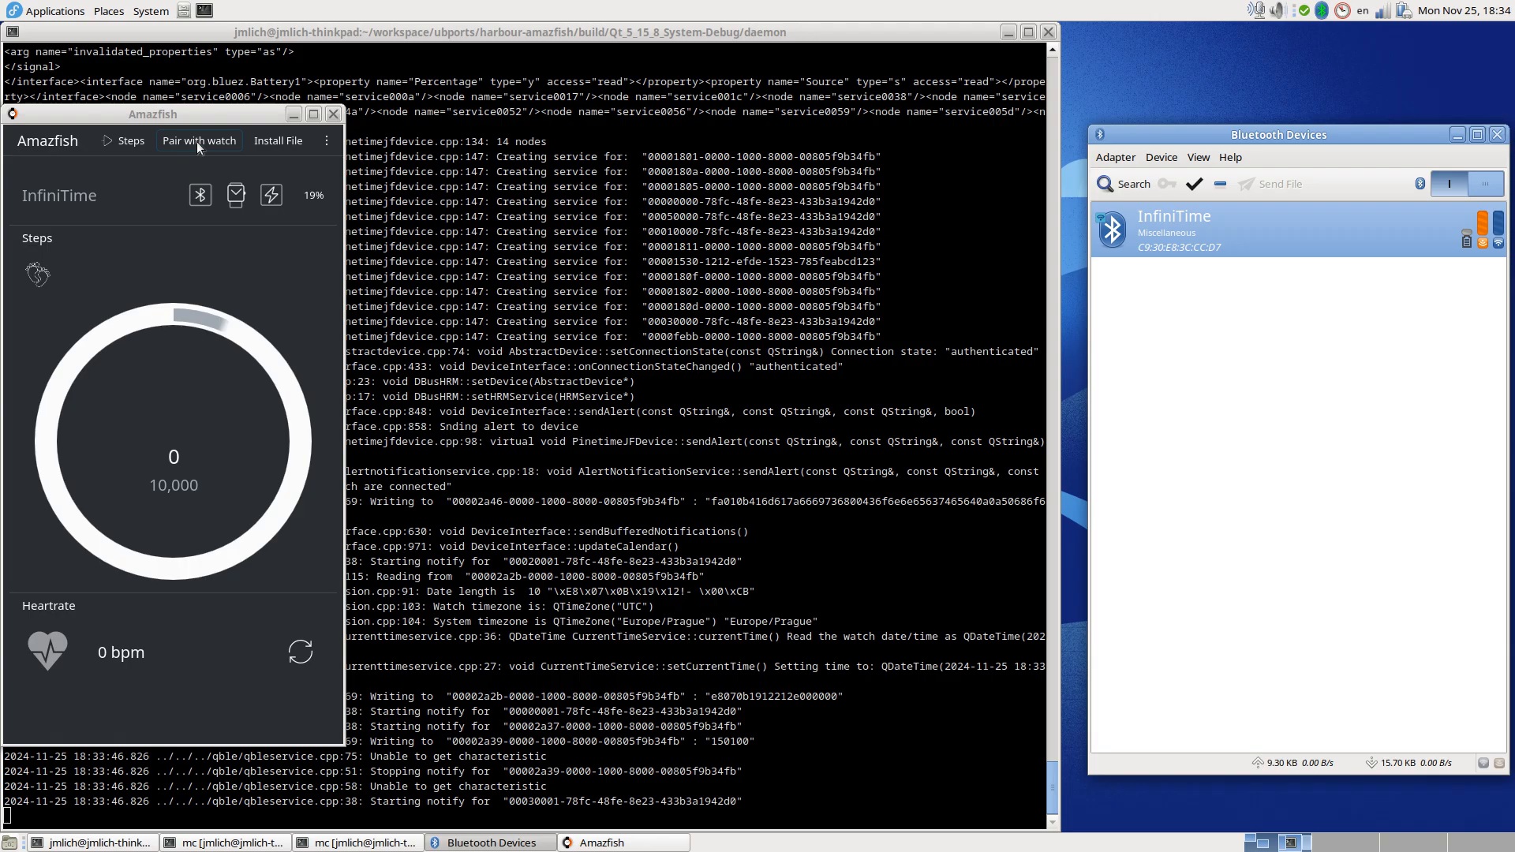
- Unpair InfiniTime, scan and pair with bass again, confirming the pairing code
click(199, 140)
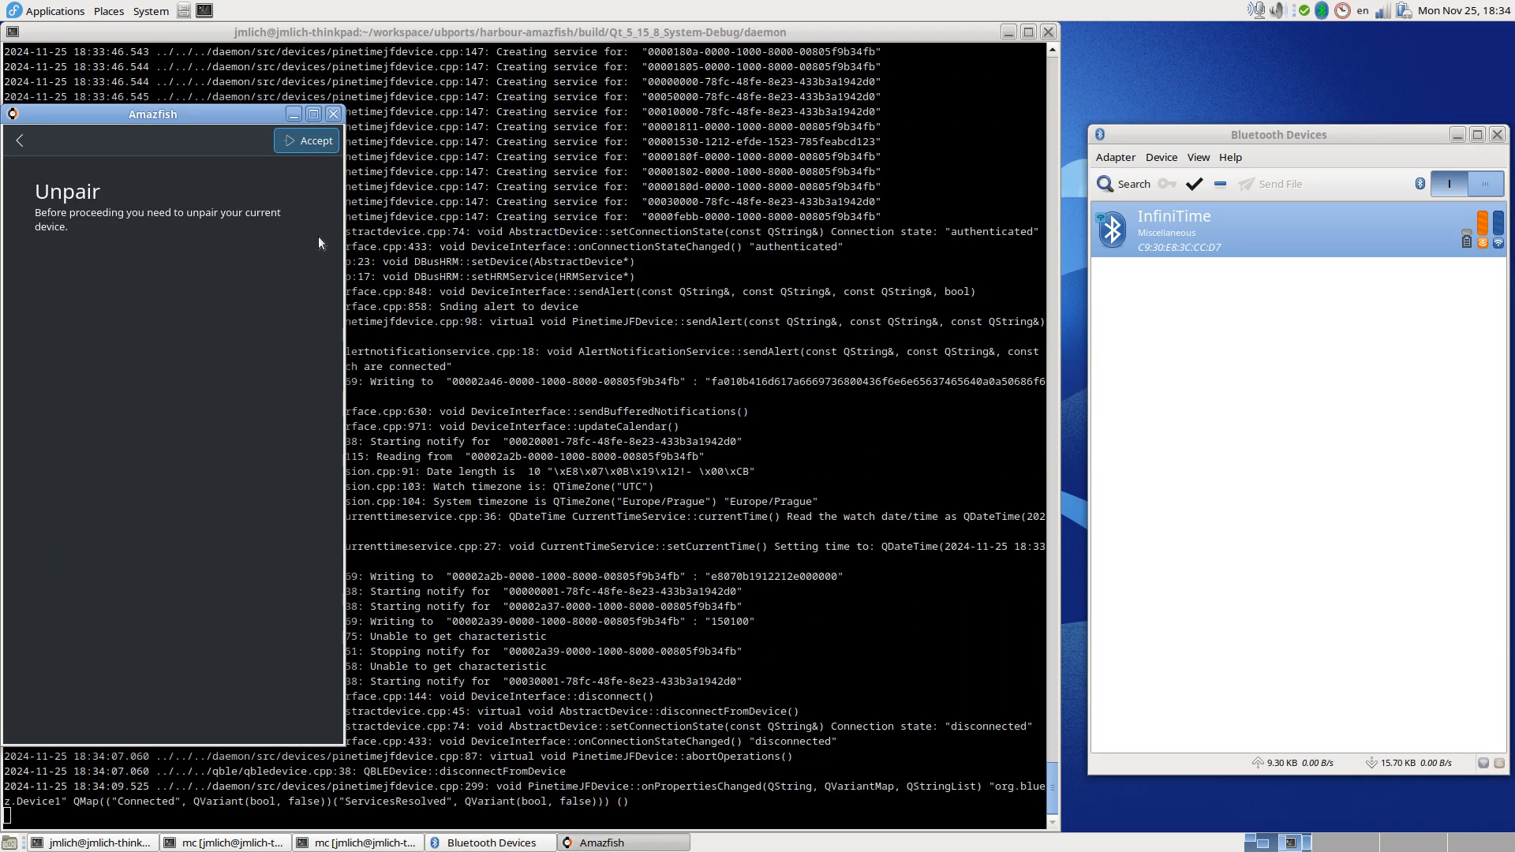
click(308, 141)
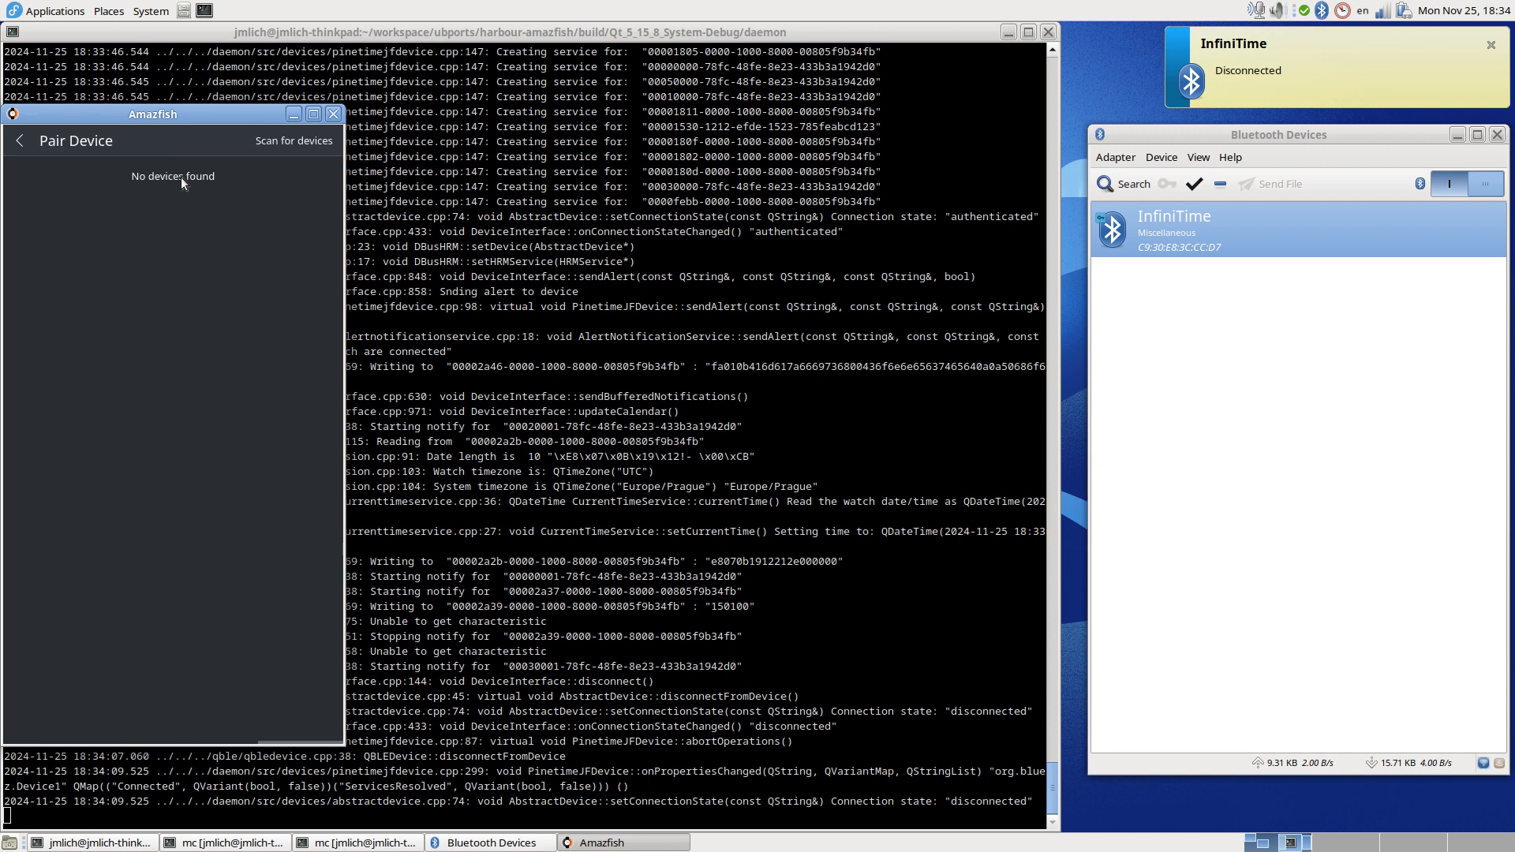
click(294, 141)
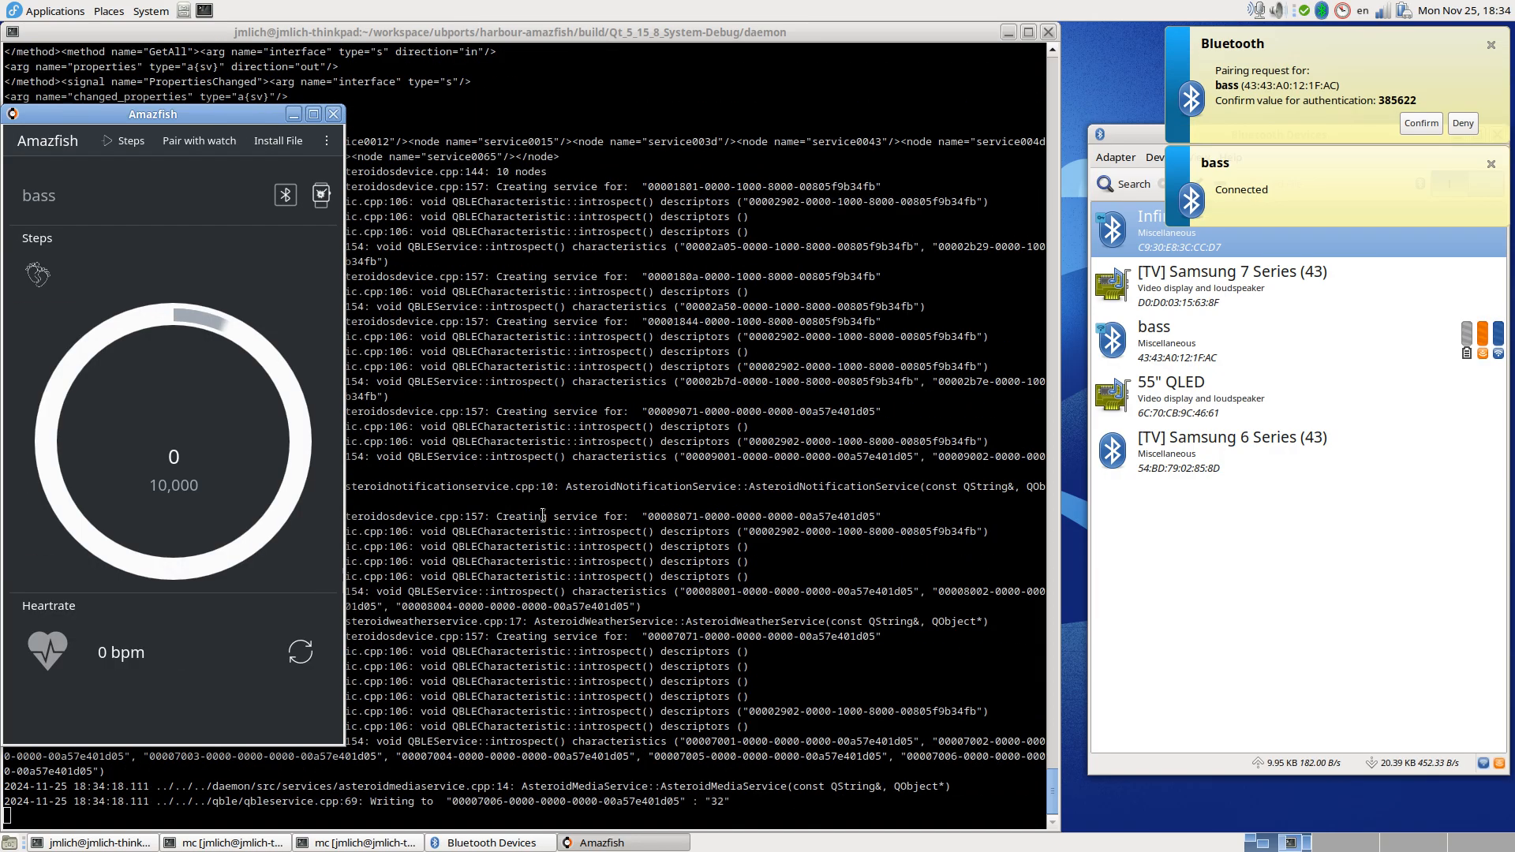
click(1418, 123)
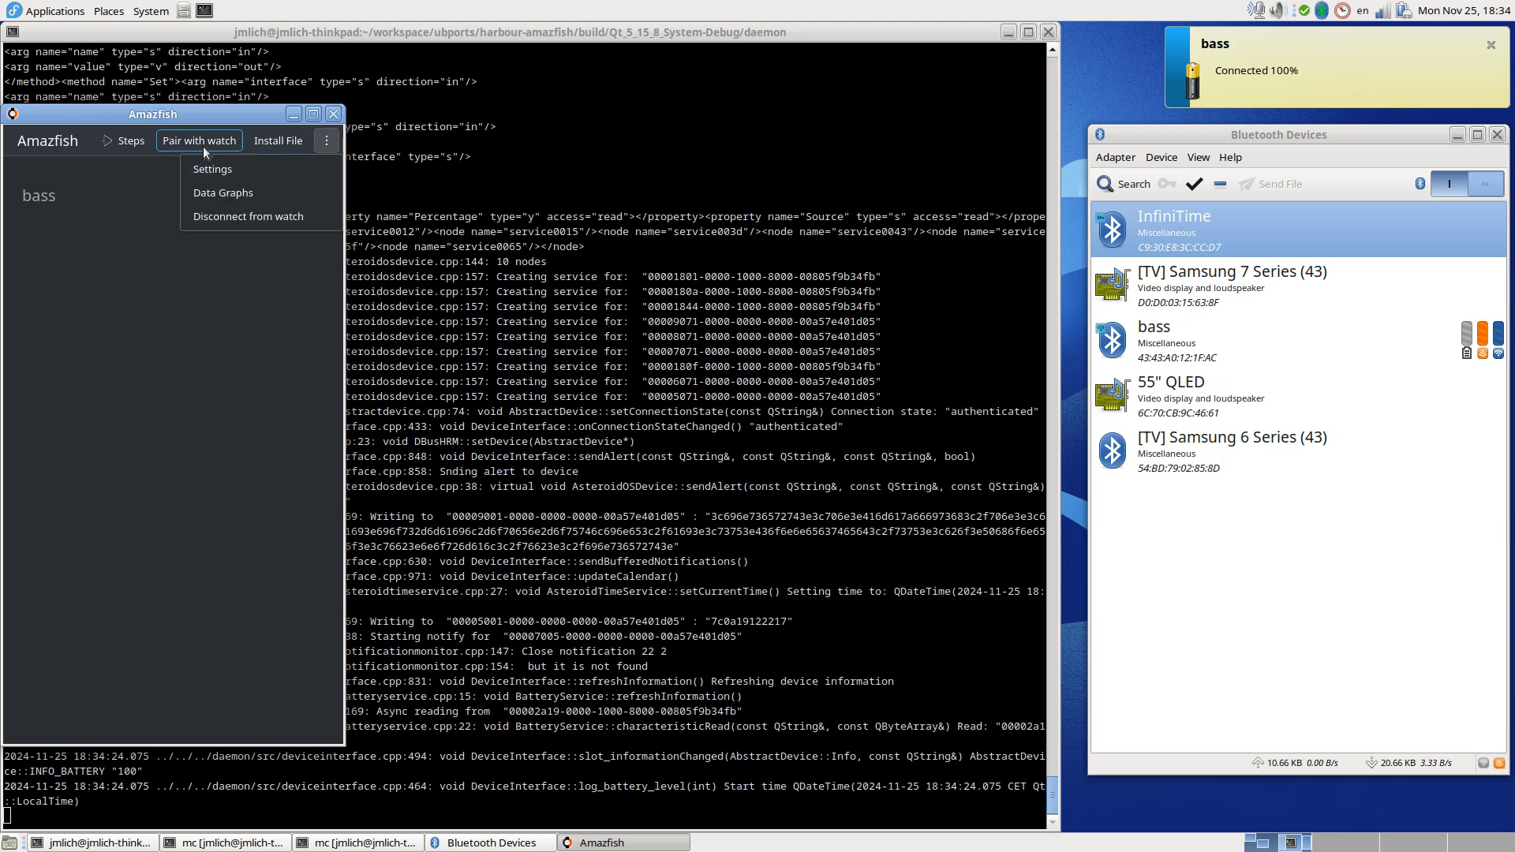
mouse_move(209, 169)
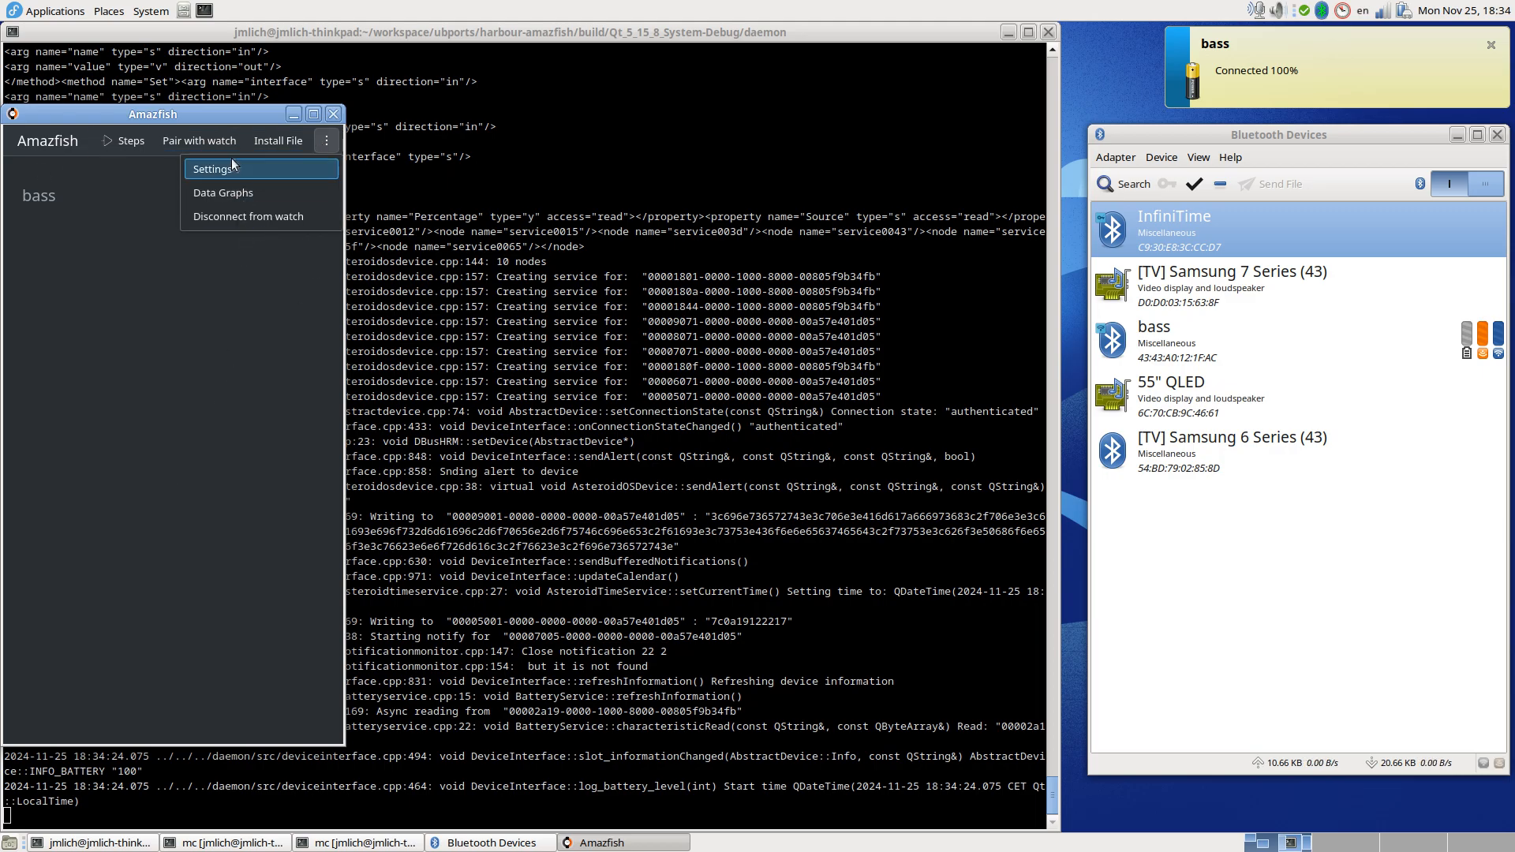